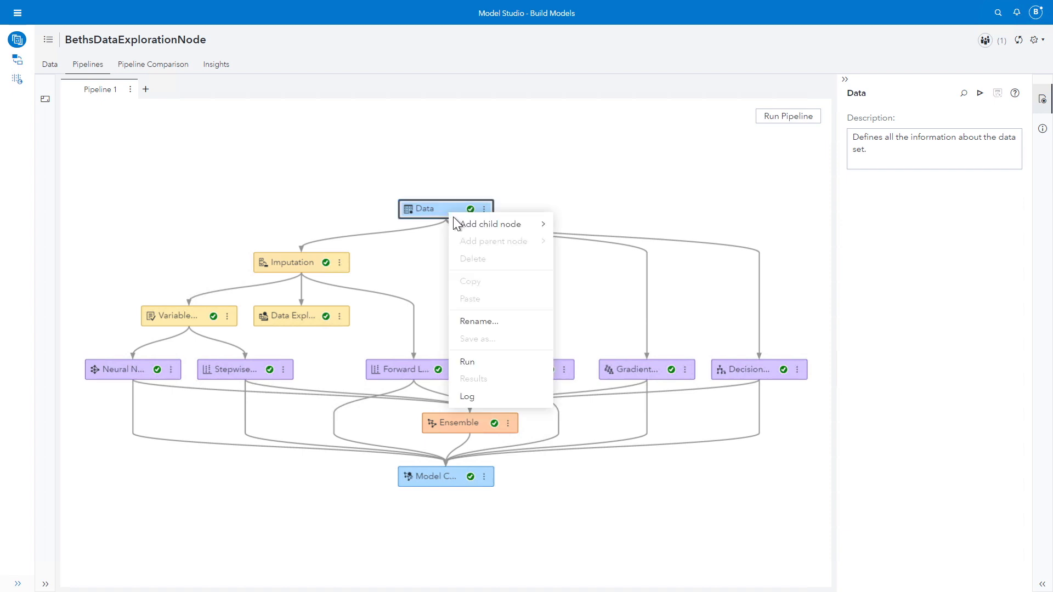
mouse_move(490, 223)
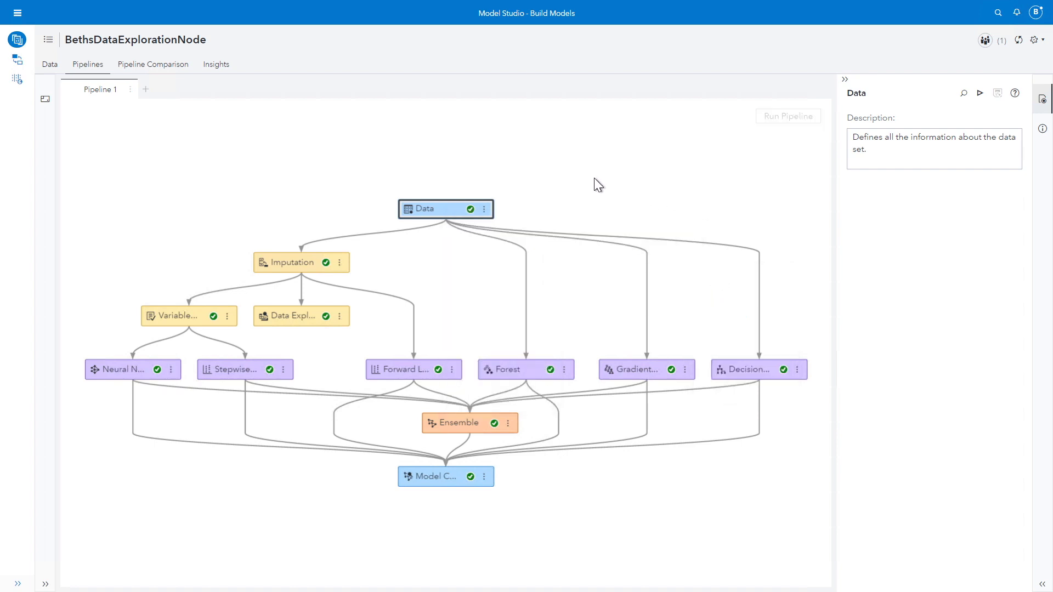
Step: Add a Data Exploration child node under the Data node and run it
left_click(787, 115)
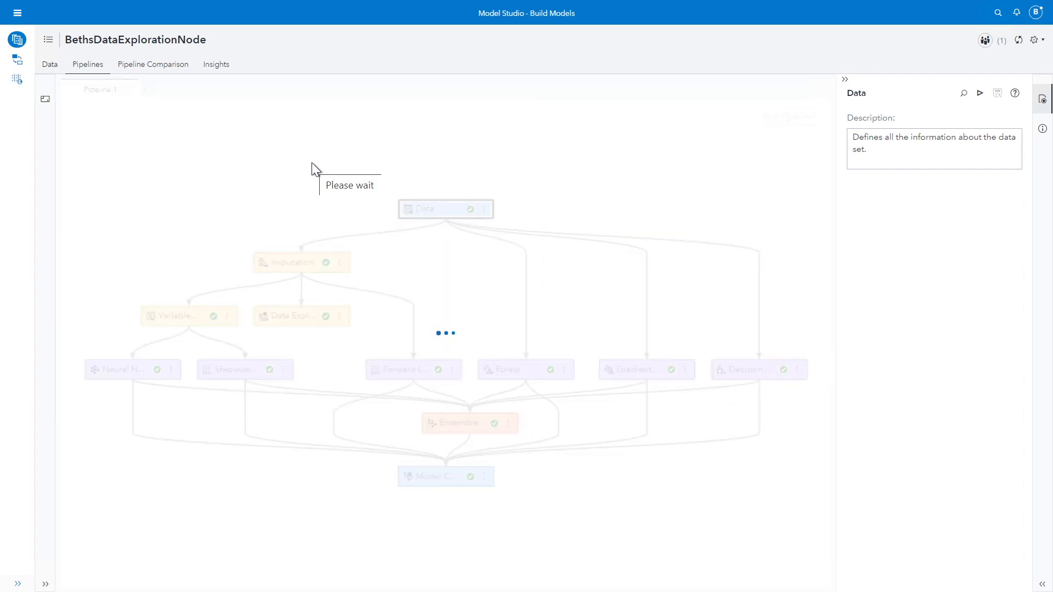
left_click(414, 262)
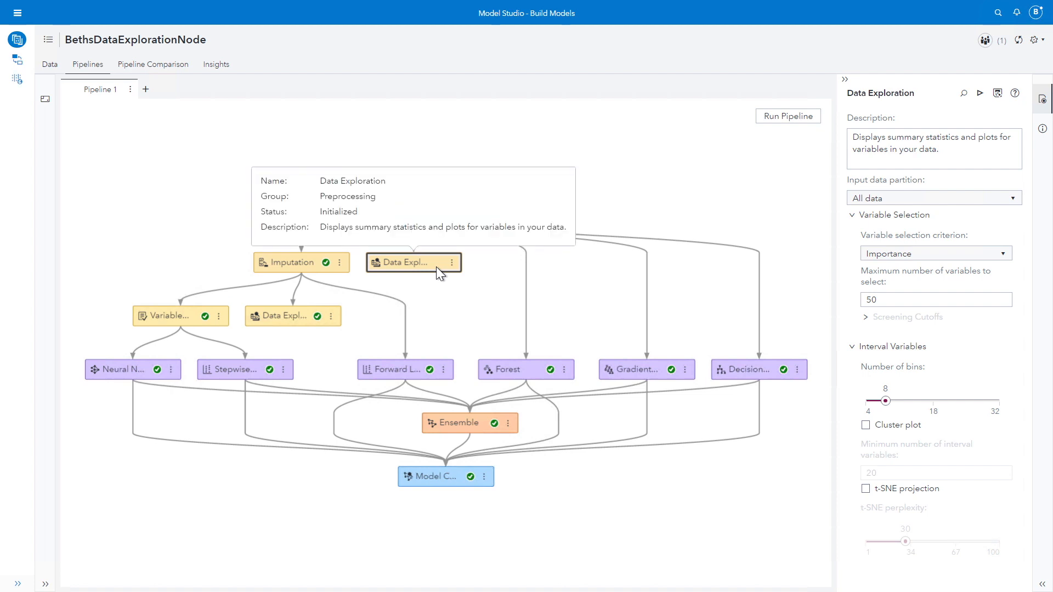
right_click(413, 262)
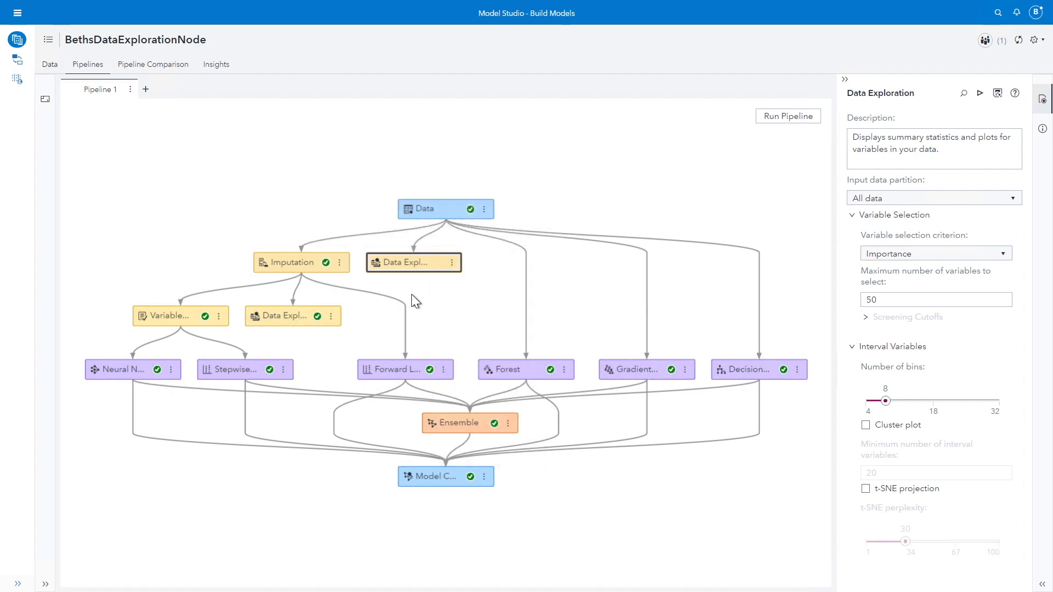
left_click(788, 115)
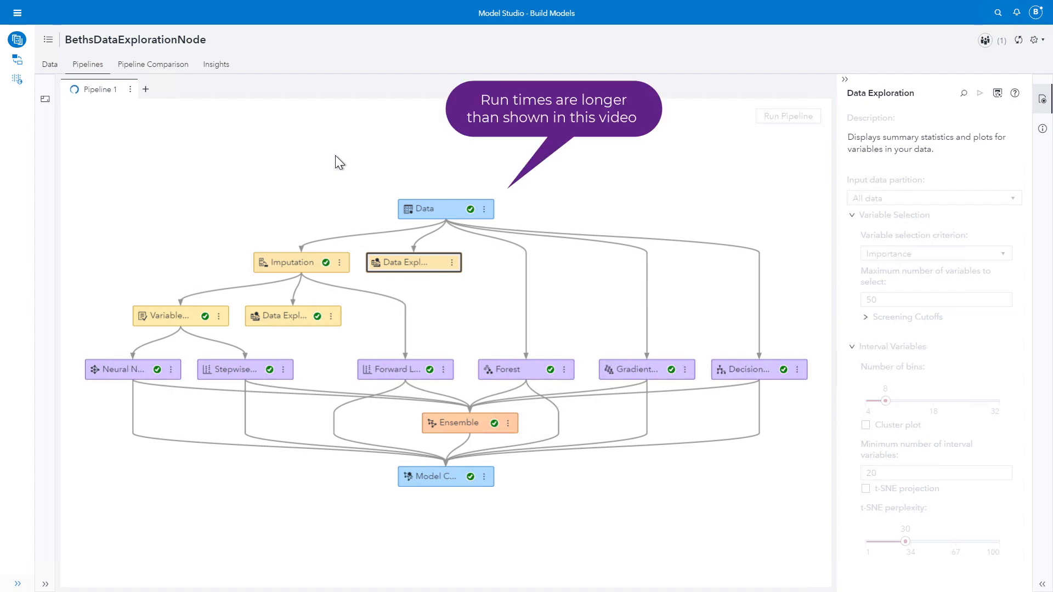
left_click(788, 115)
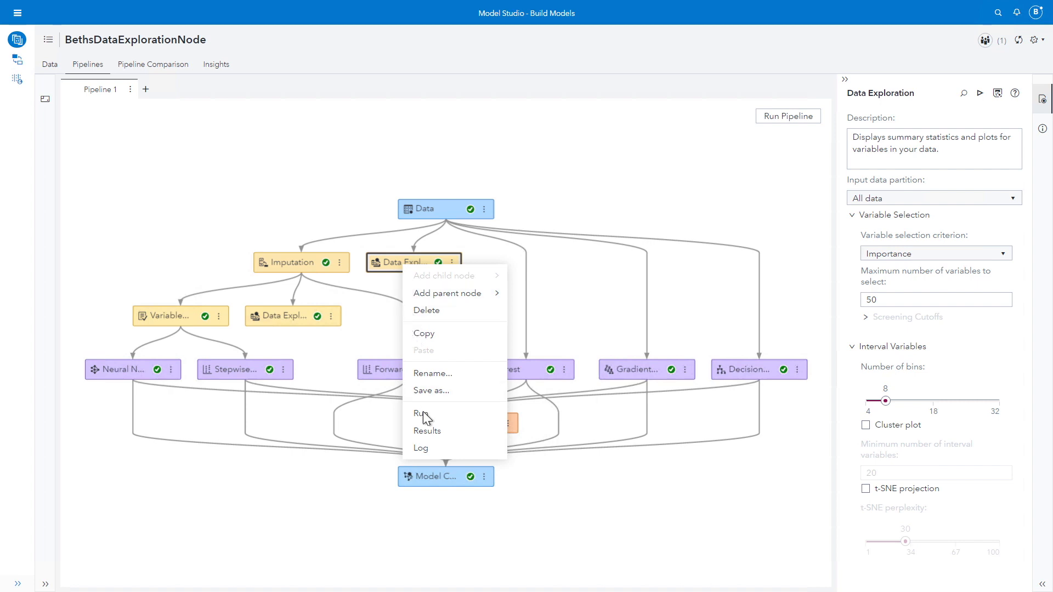
Step: Open the new node's results and view the Important Inputs chart enlarged, then close it
left_click(427, 430)
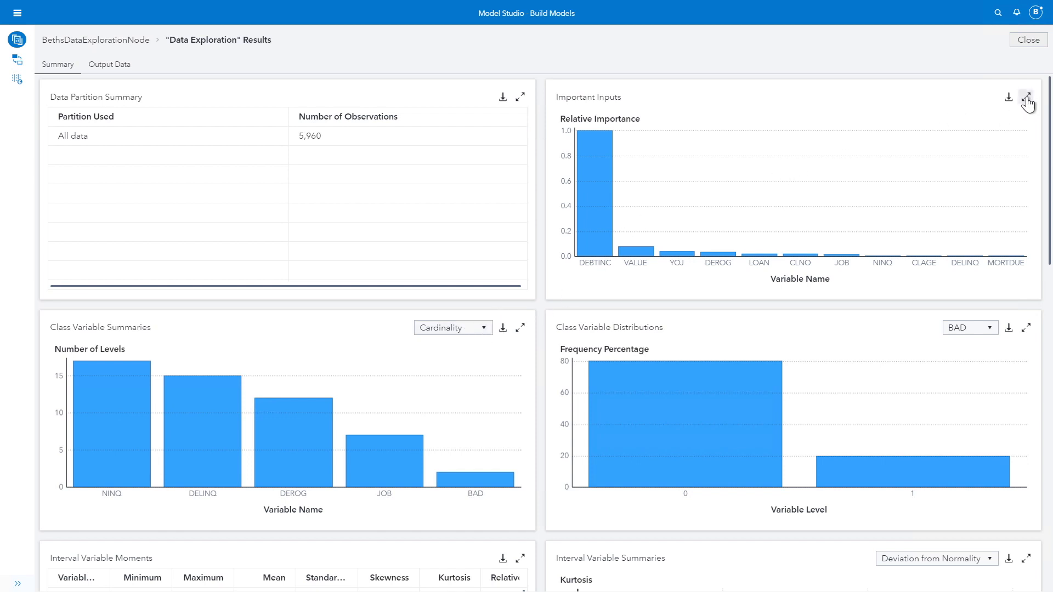
left_click(1026, 96)
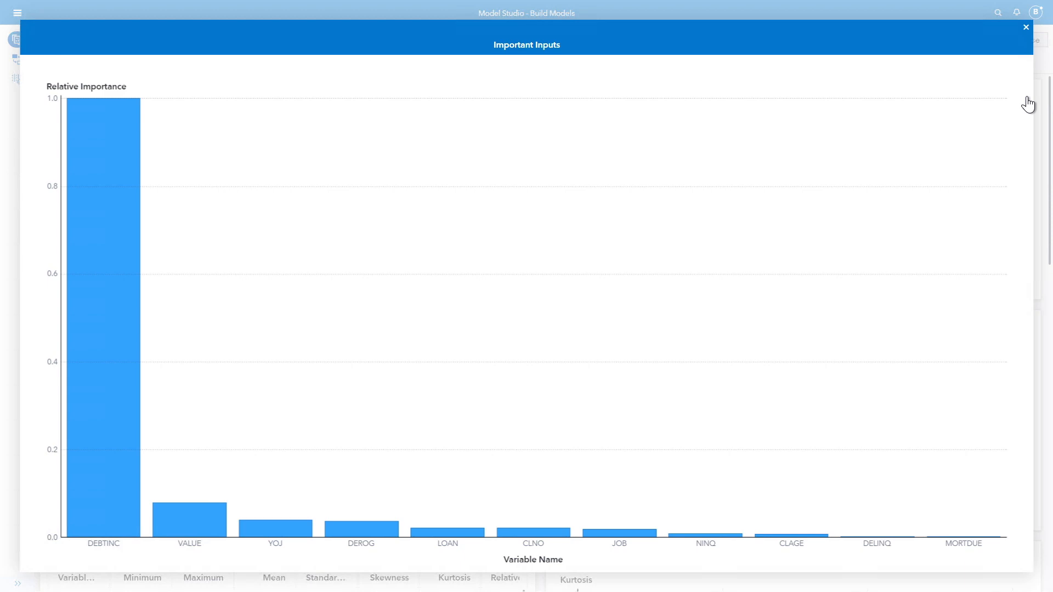
left_click(1026, 26)
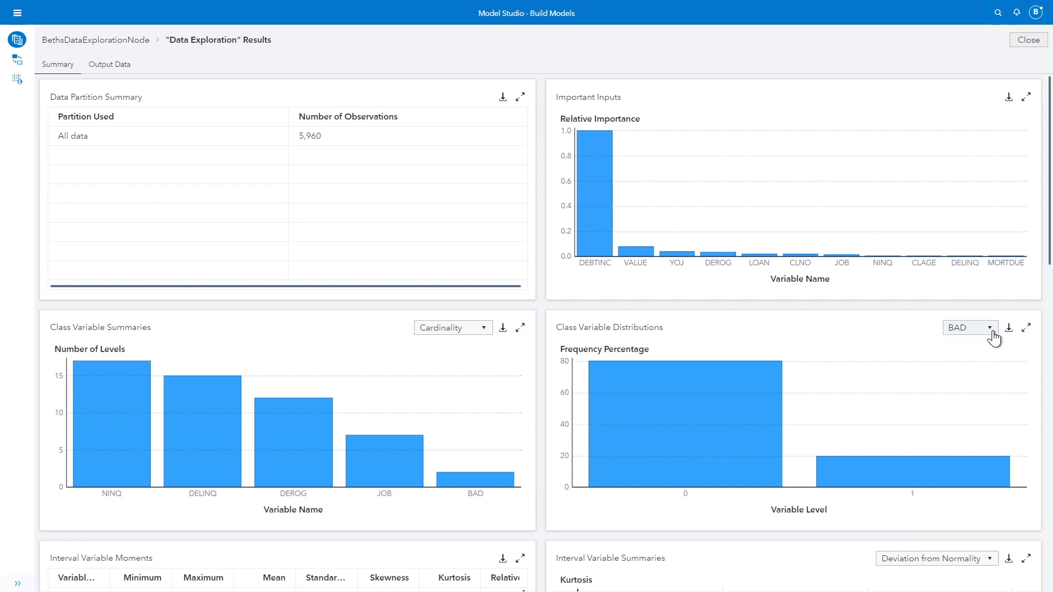
Step: List the class variables, then enlarge the Interval Variable Moments table with mean ± 2 SD columns
left_click(969, 328)
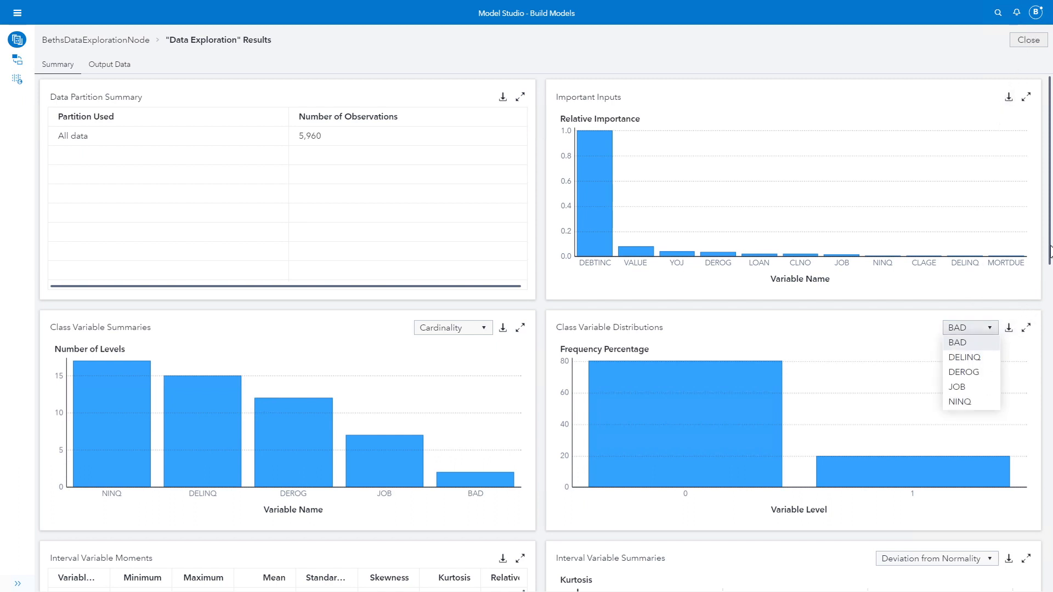
scroll("down", 3)
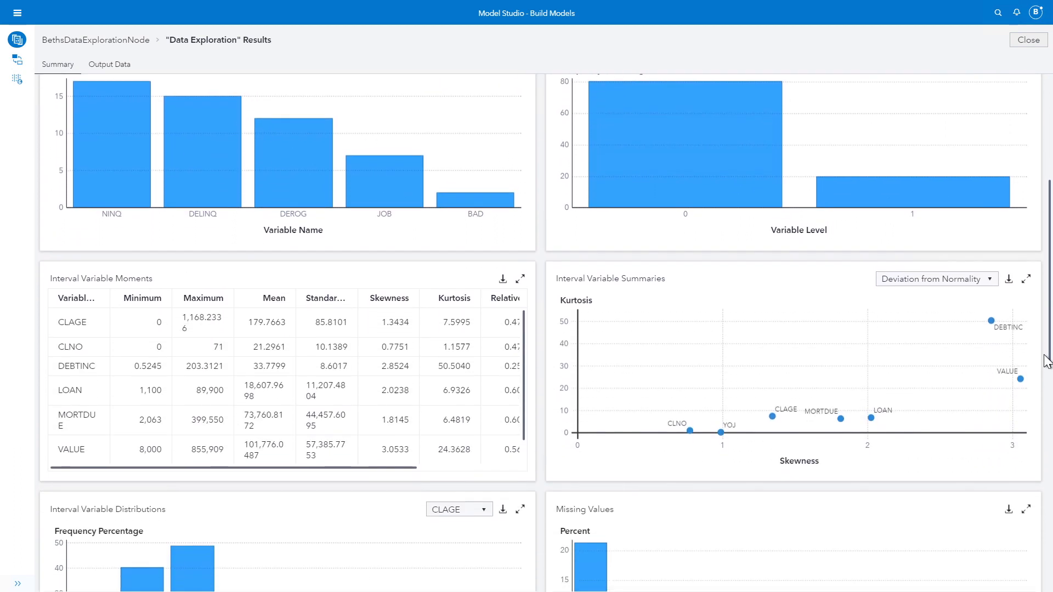
scroll("down", 3)
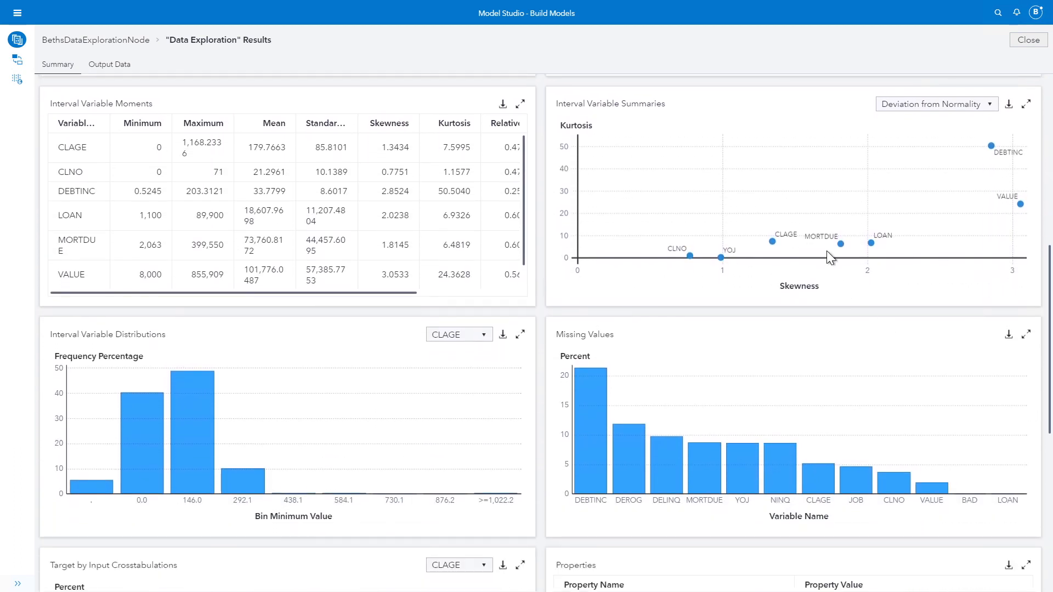
mouse_move(524, 111)
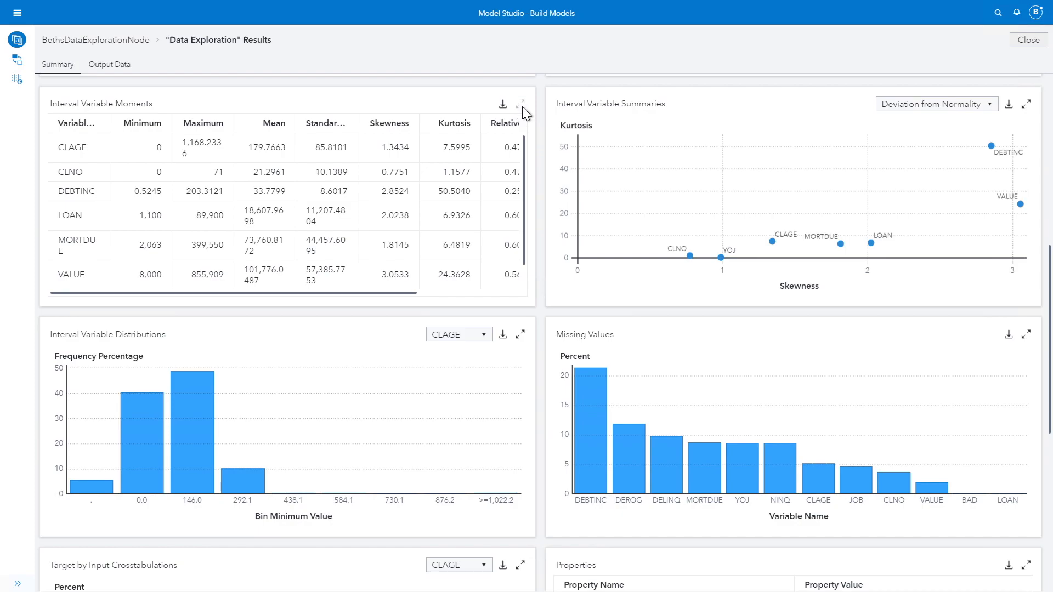
left_click(519, 104)
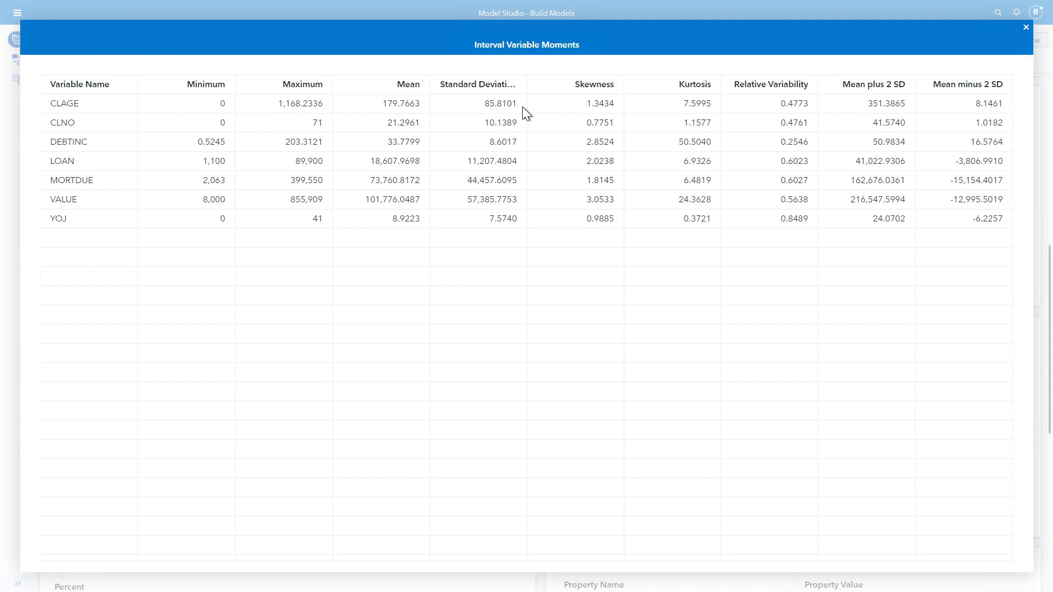
Step: Close the enlarged Interval Variable Moments table to return to the results summary
left_click(1026, 26)
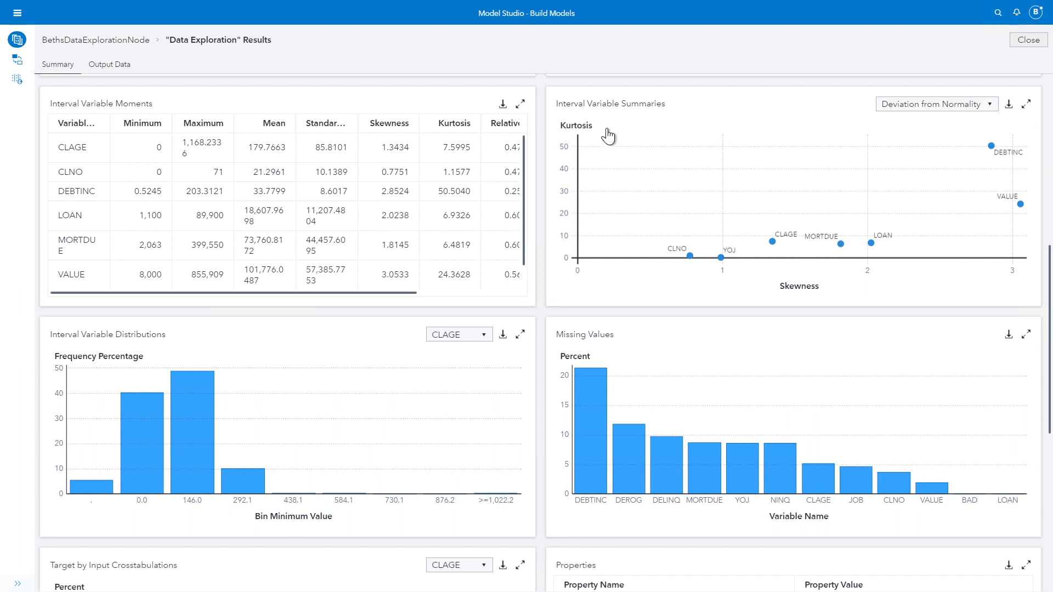
mouse_move(586, 132)
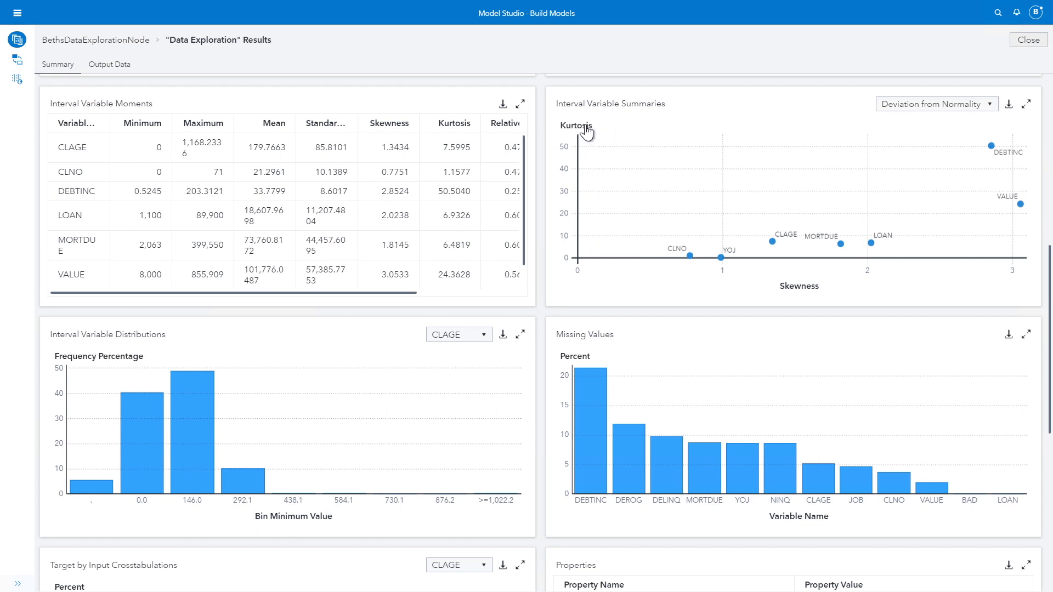
mouse_move(588, 131)
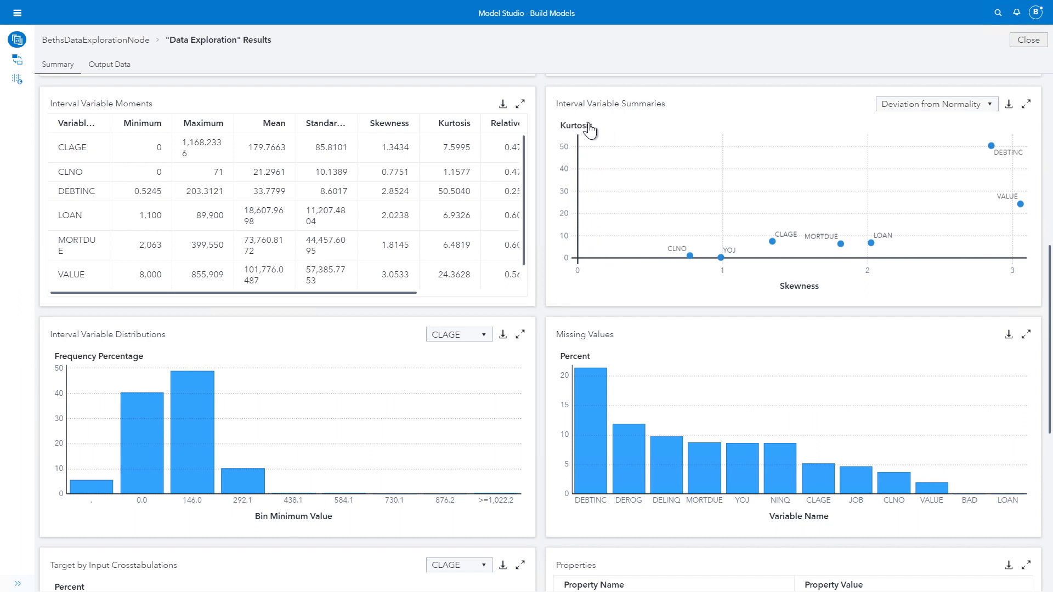
mouse_move(998, 261)
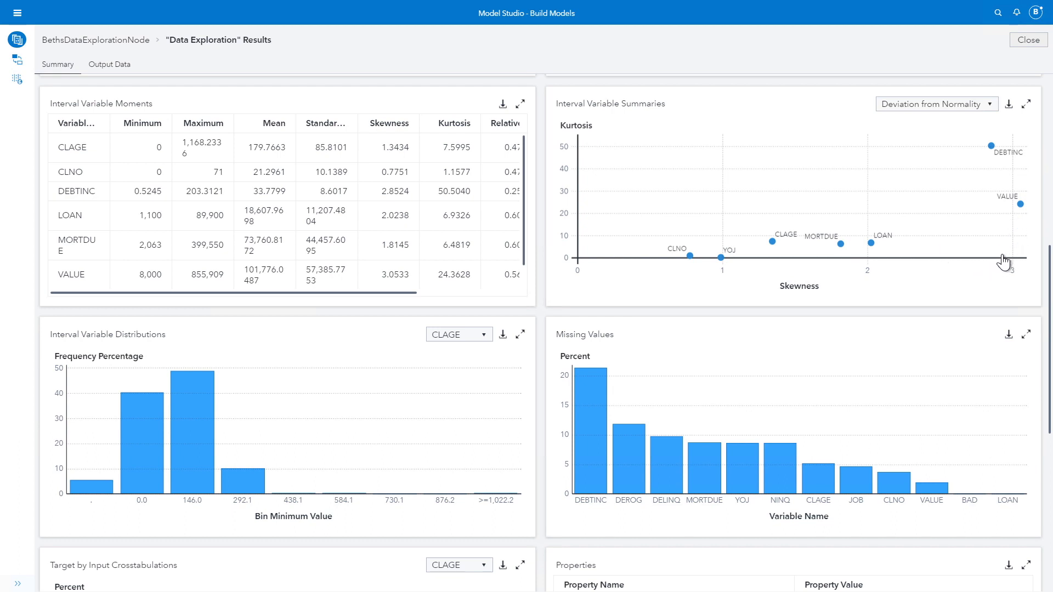
mouse_move(1009, 195)
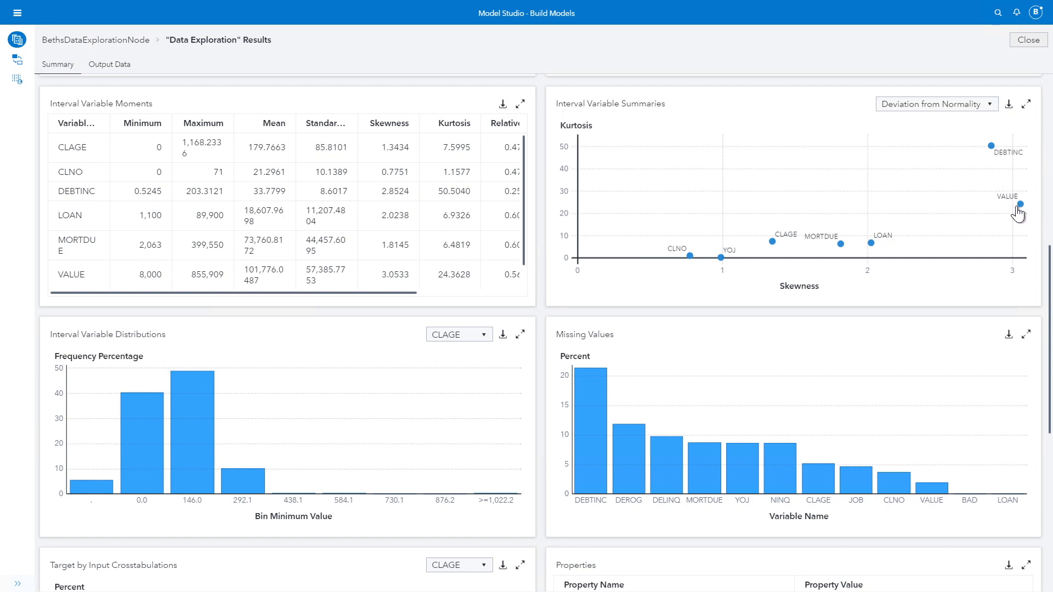
mouse_move(1000, 253)
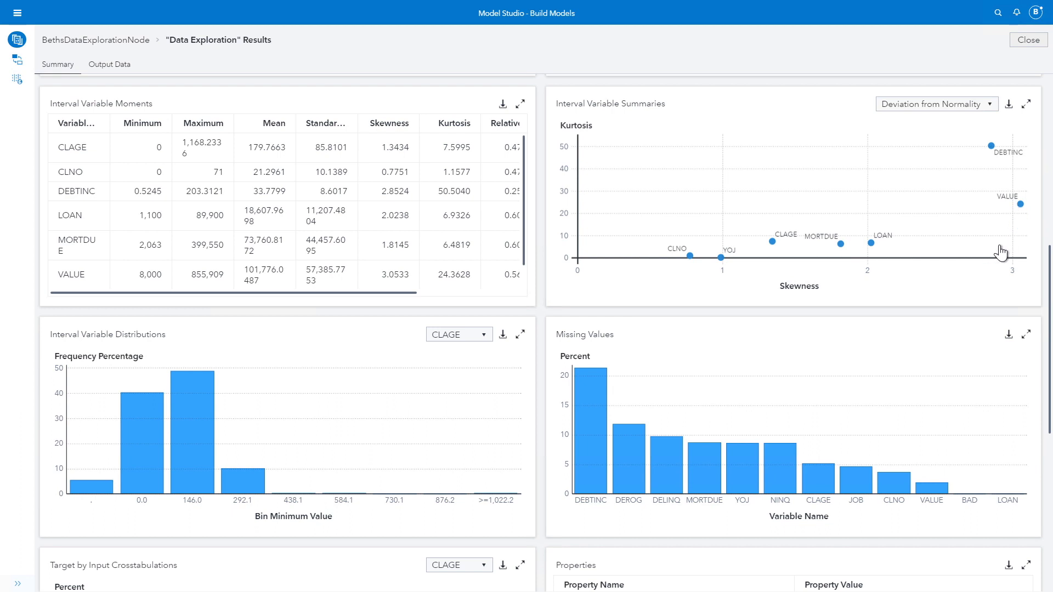
mouse_move(991, 242)
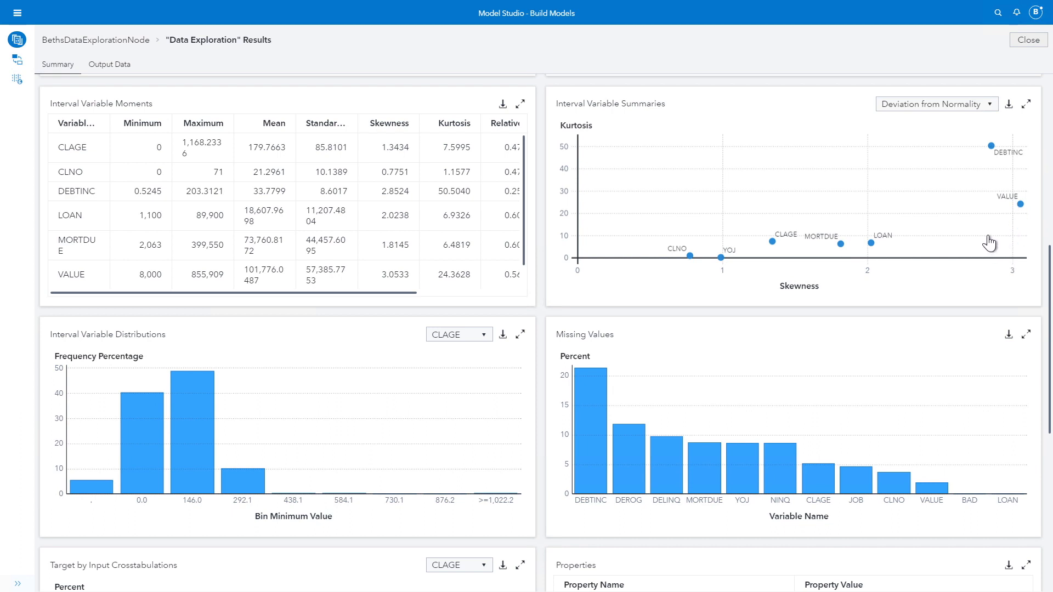
mouse_move(351, 384)
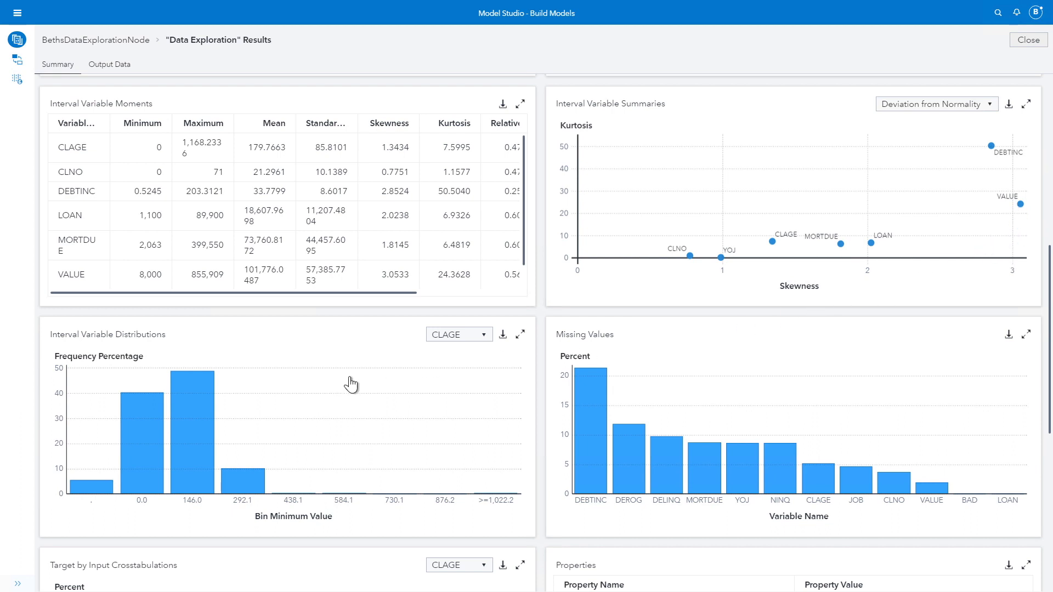
mouse_move(521, 342)
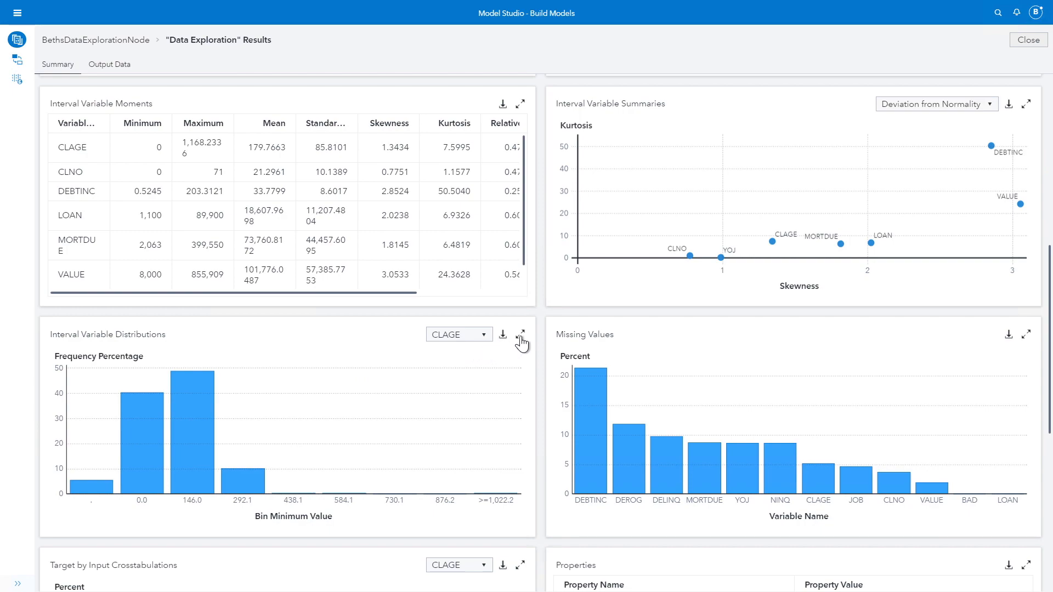
Step: View the CLAGE interval distribution chart enlarged, close it, and leave the results
left_click(520, 335)
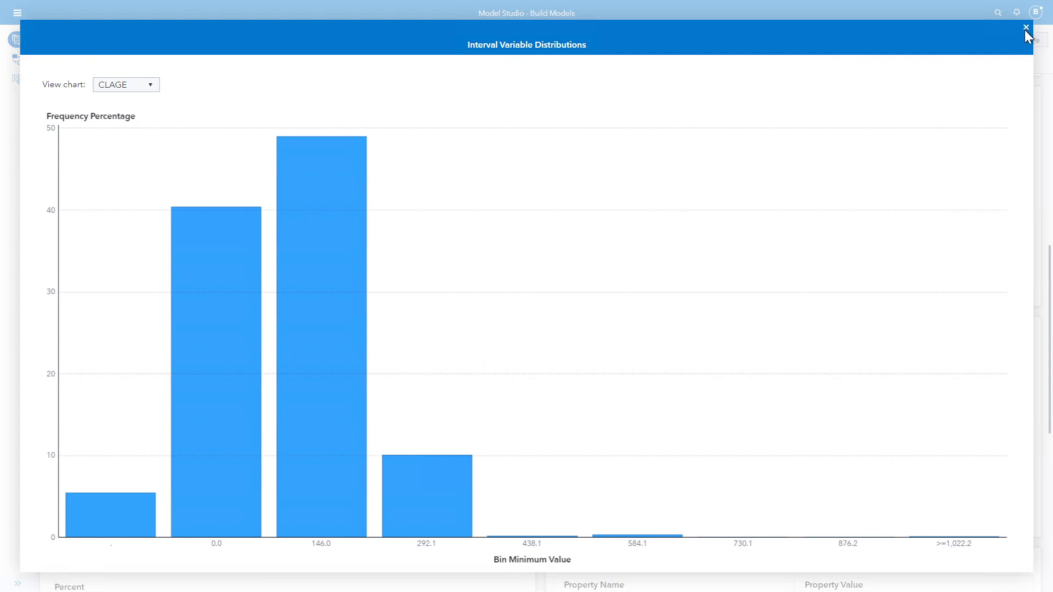
left_click(1026, 28)
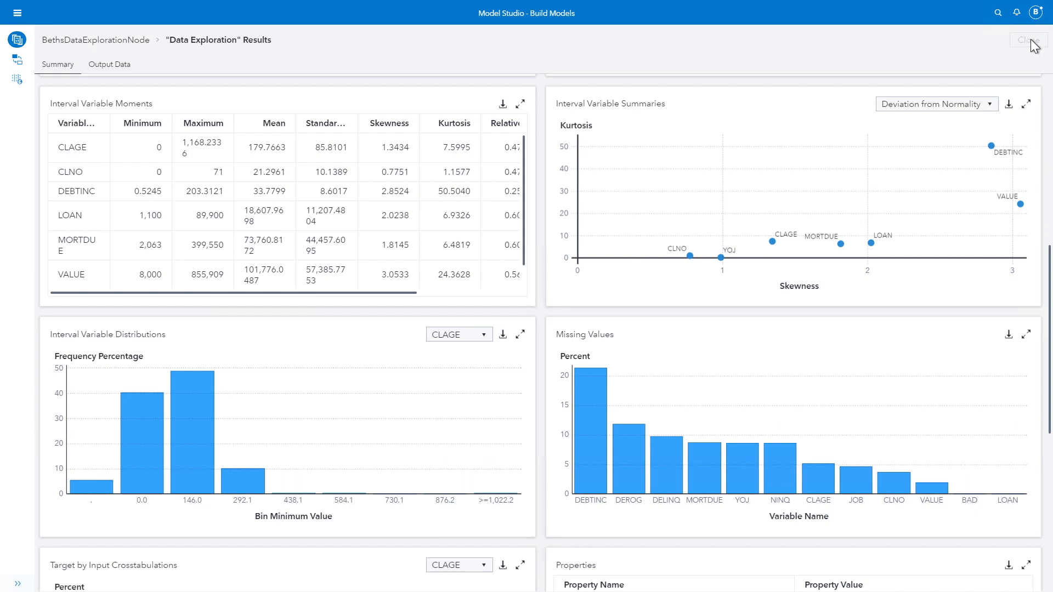
left_click(1027, 39)
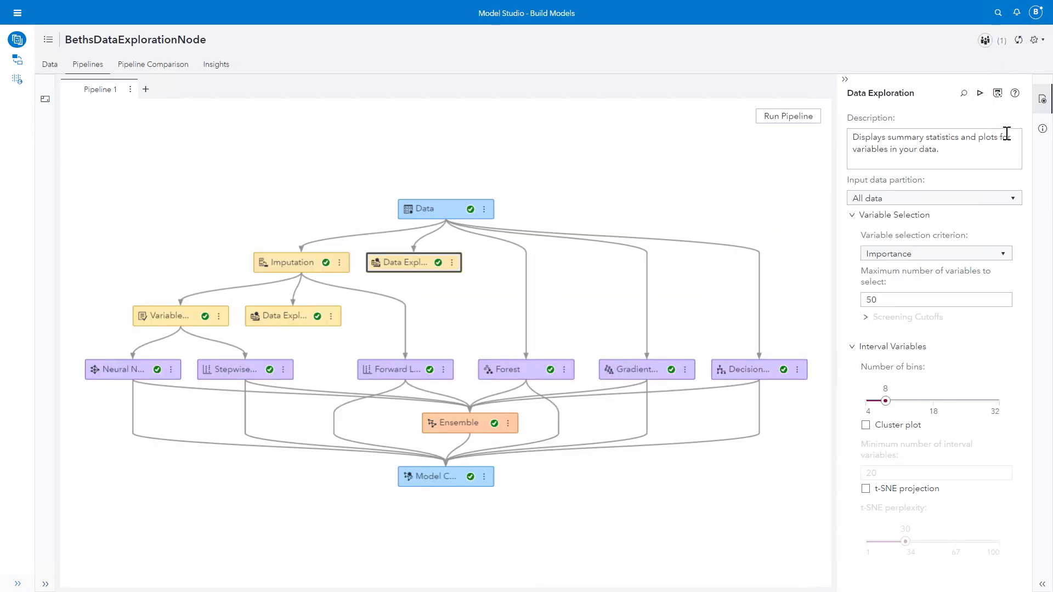
Step: Keep Importance selection, set 30 interval bins, enable t-SNE projection, and run the node
left_click(933, 198)
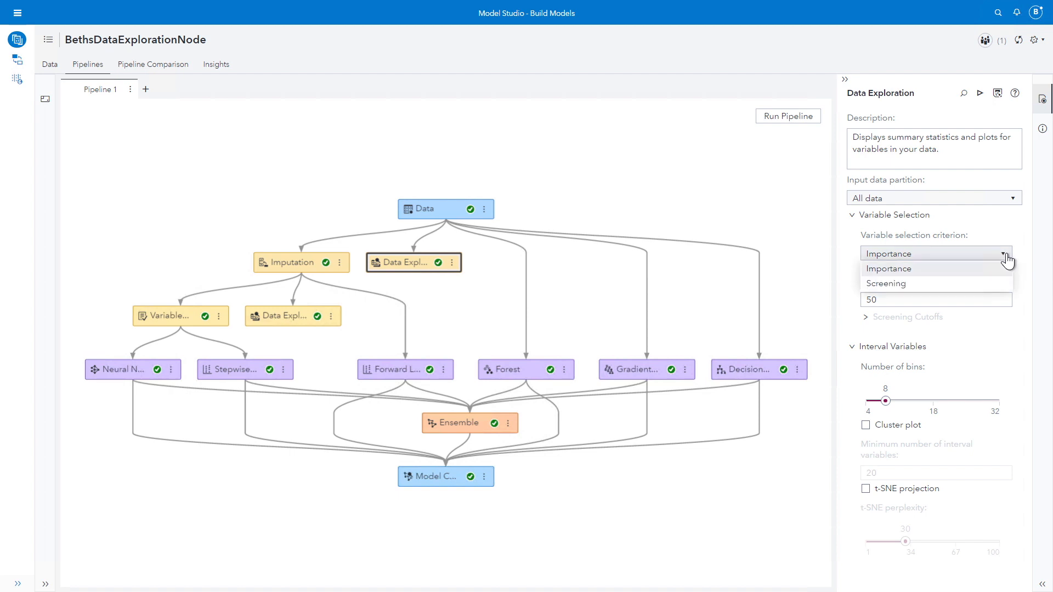
left_click(887, 268)
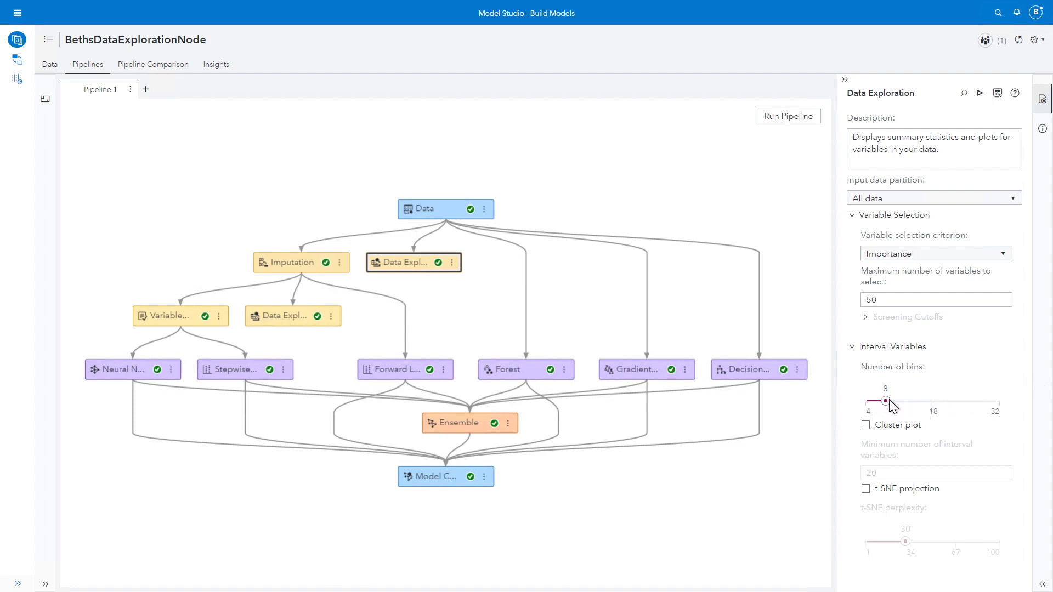
left_click_drag(884, 402, 988, 401)
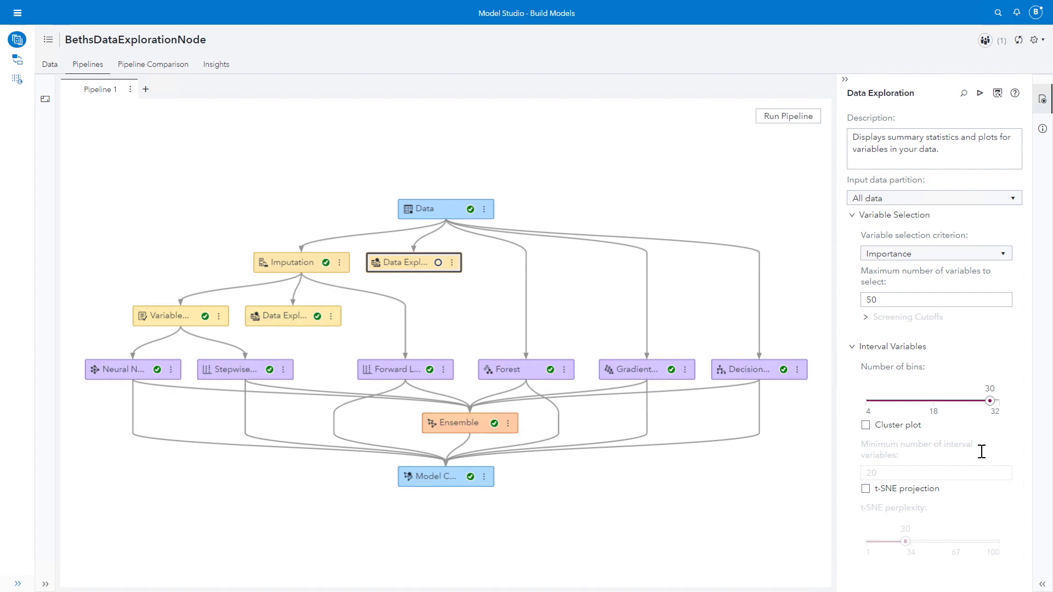
mouse_move(865, 488)
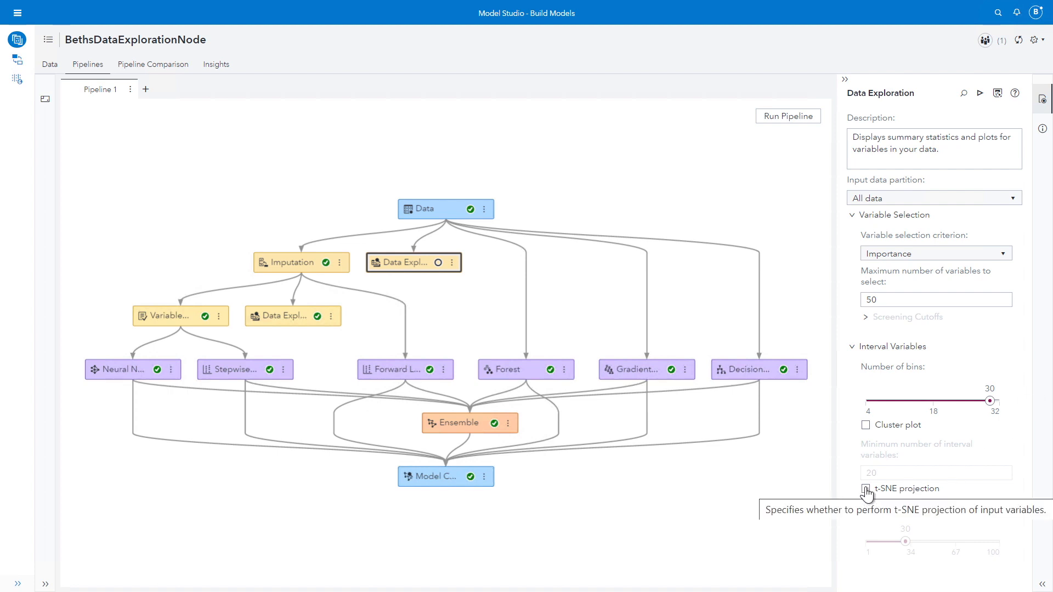
left_click(865, 488)
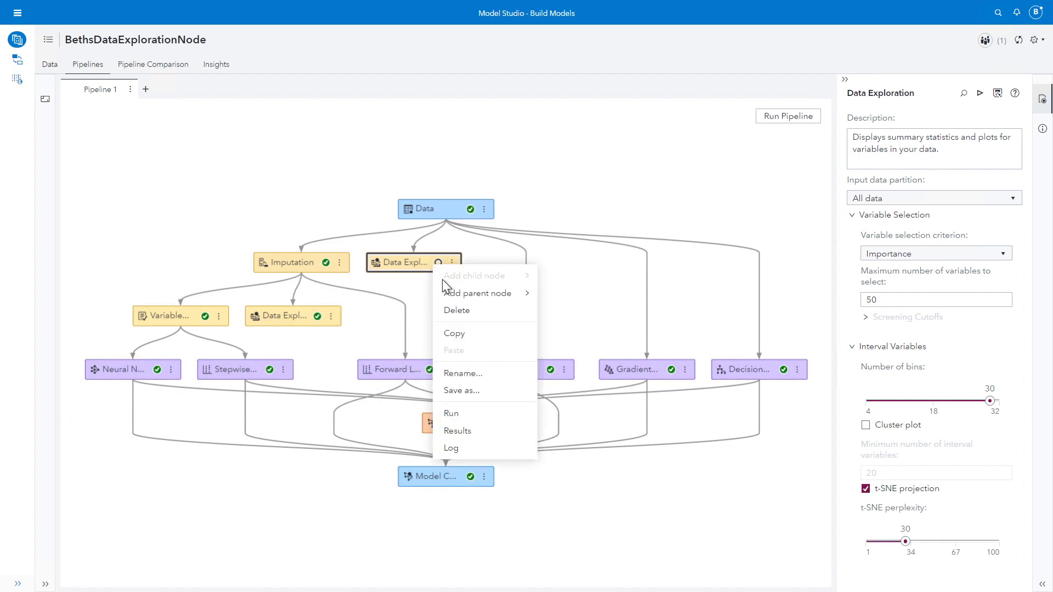
left_click(450, 413)
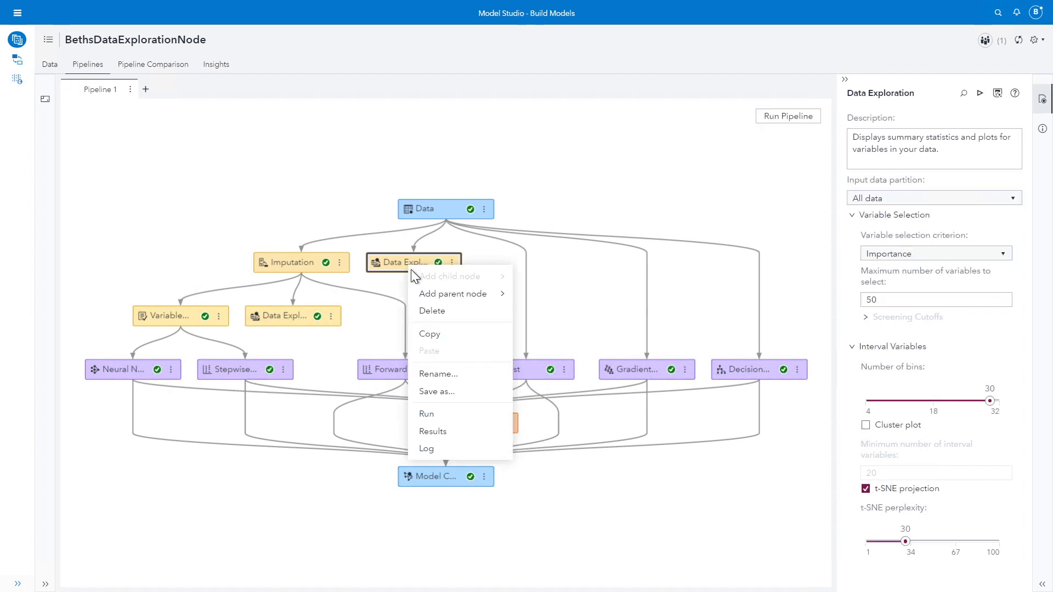
Step: Open the results and view the enlarged DEBTINC interval distribution (27% missing), then close it
left_click(432, 431)
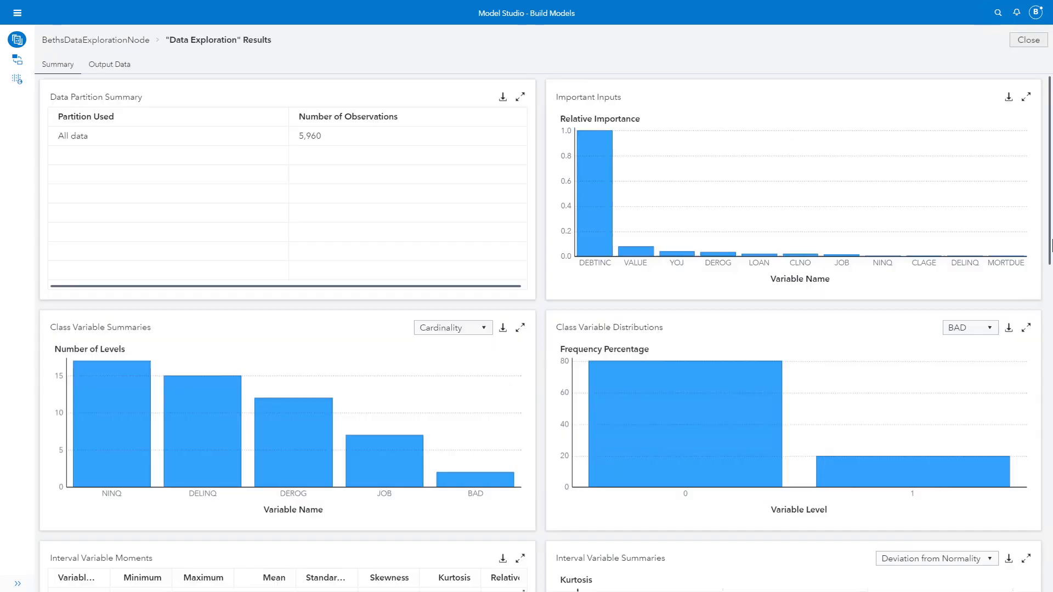
scroll("down", 3)
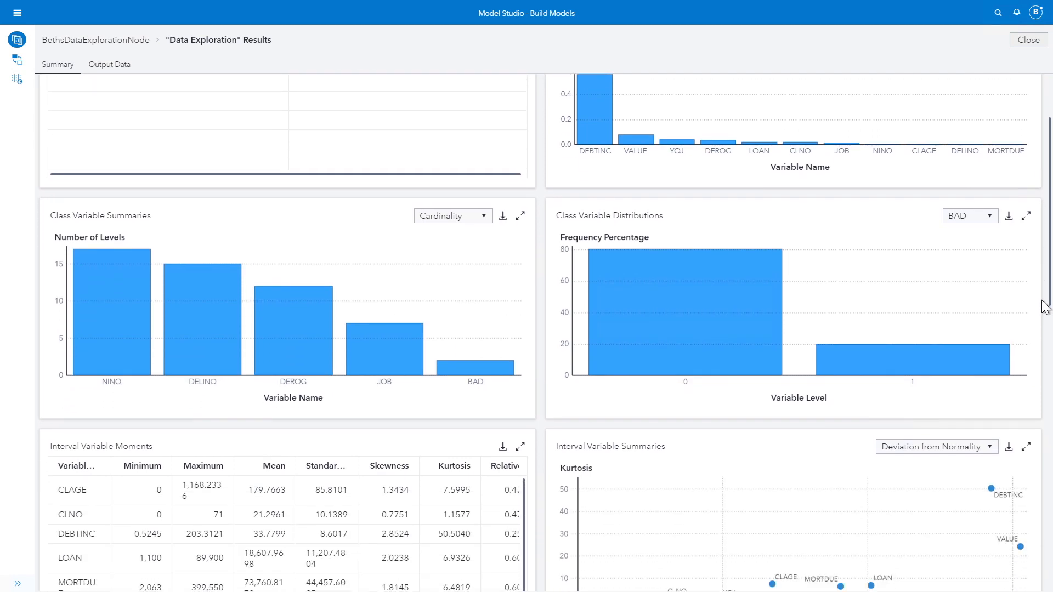
scroll("down", 3)
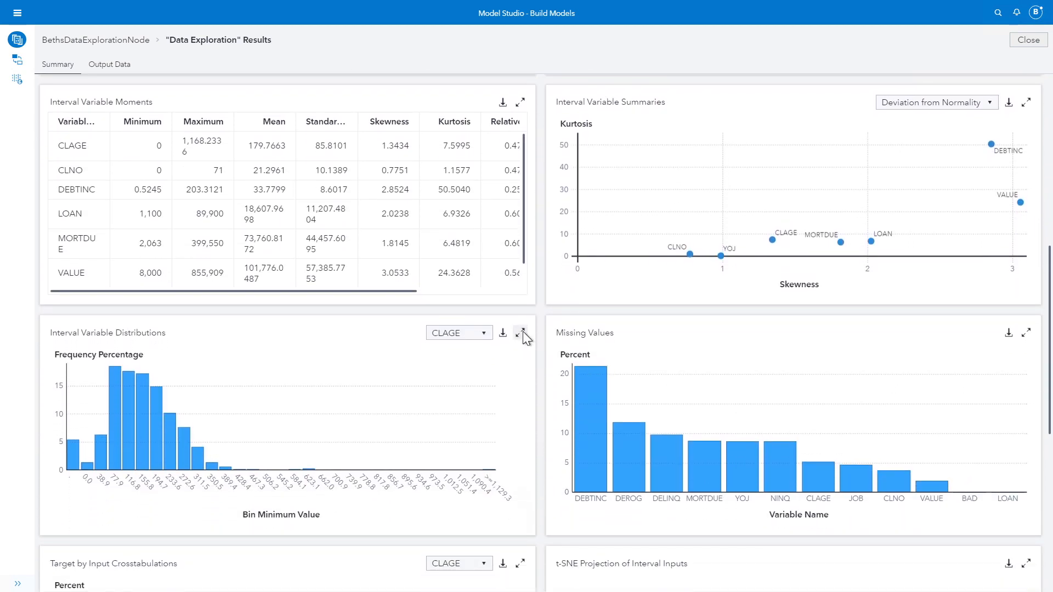
left_click(521, 334)
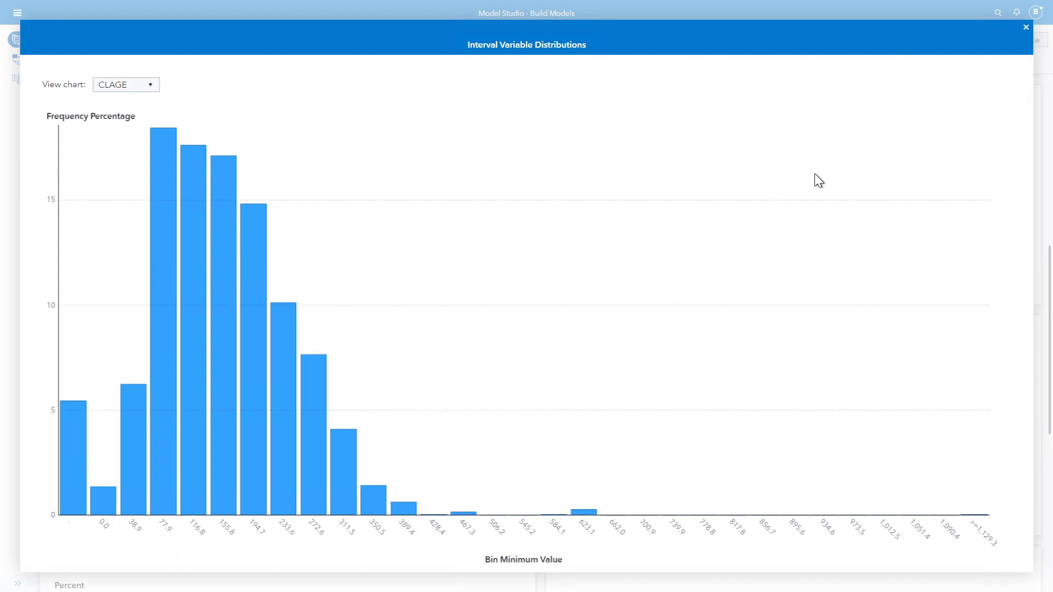
mouse_move(998, 81)
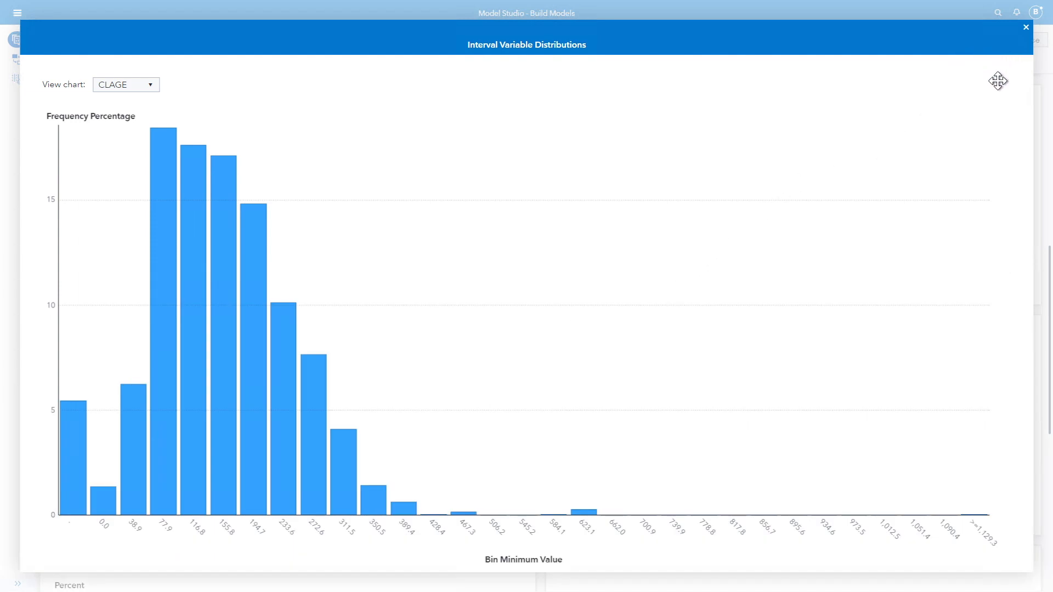
left_click(125, 85)
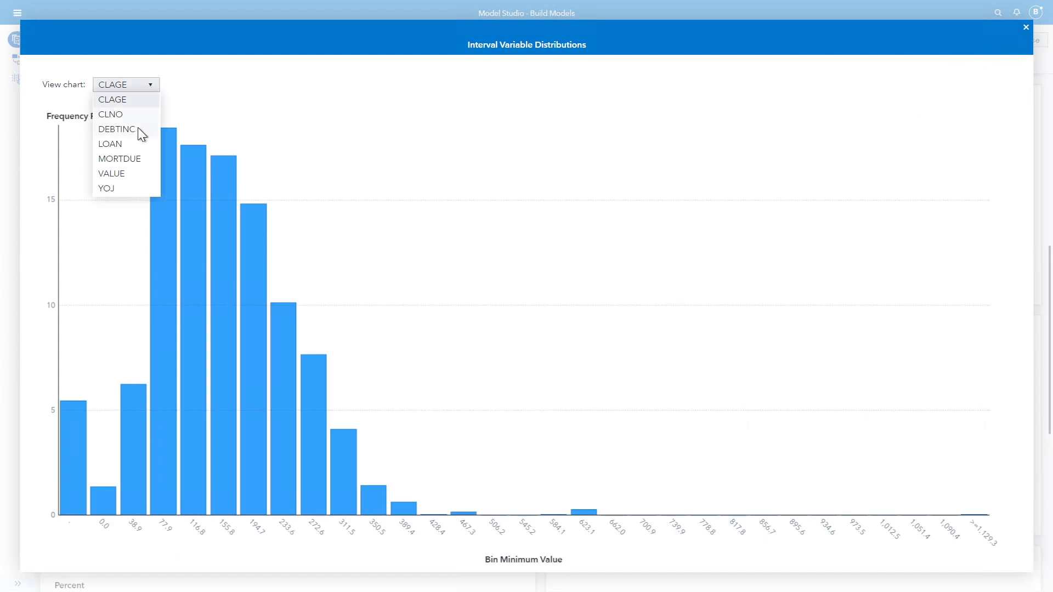
left_click(116, 129)
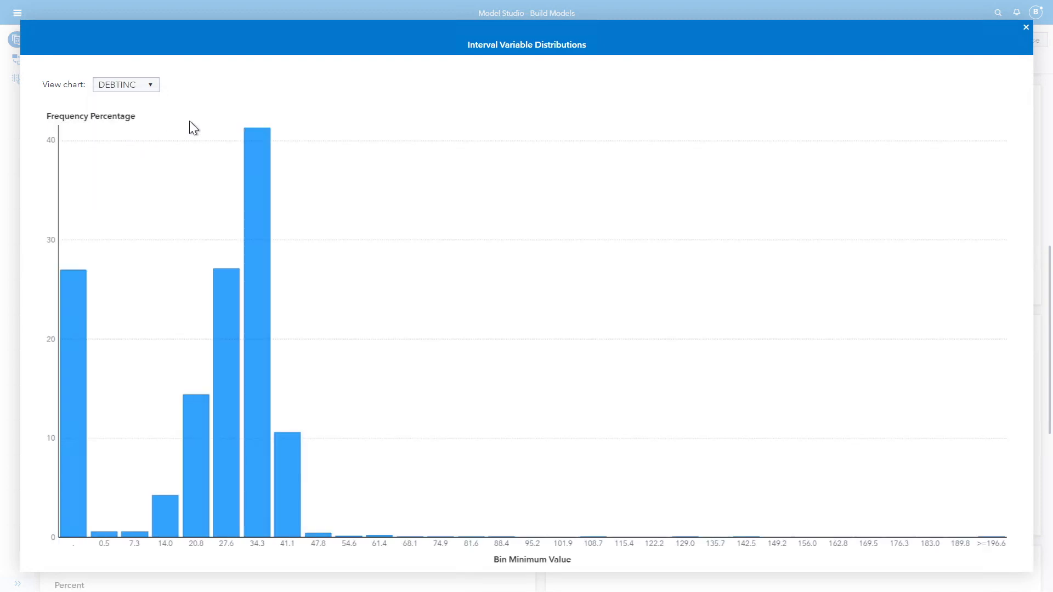
mouse_move(85, 308)
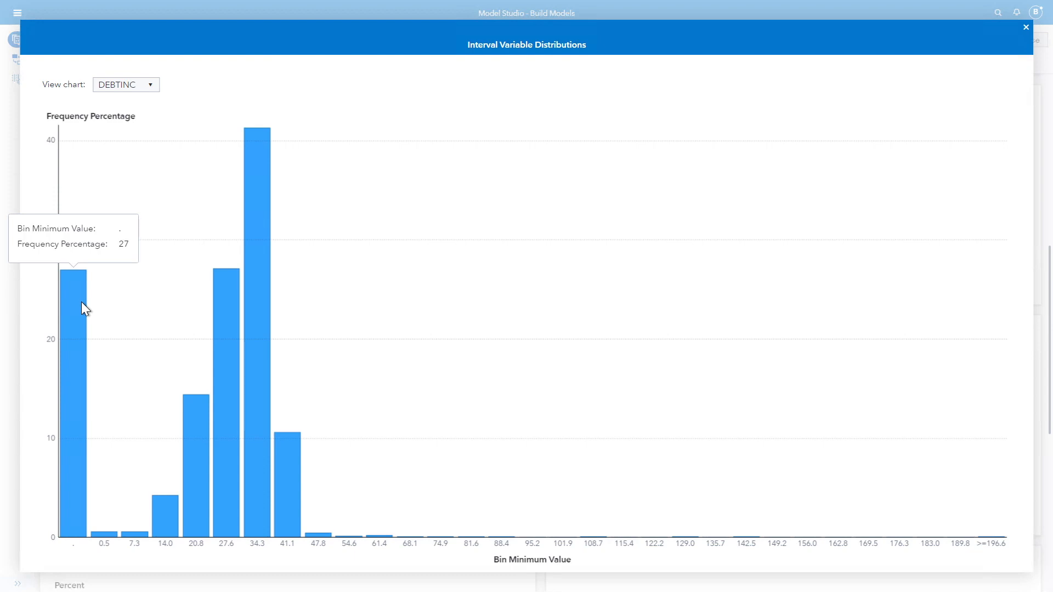
mouse_move(111, 294)
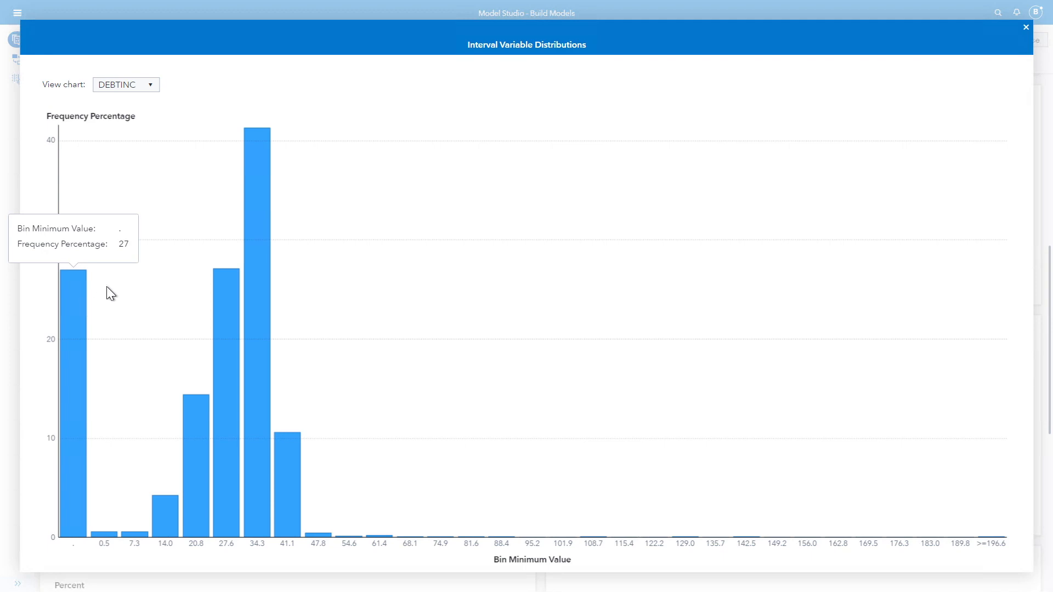
left_click(1026, 26)
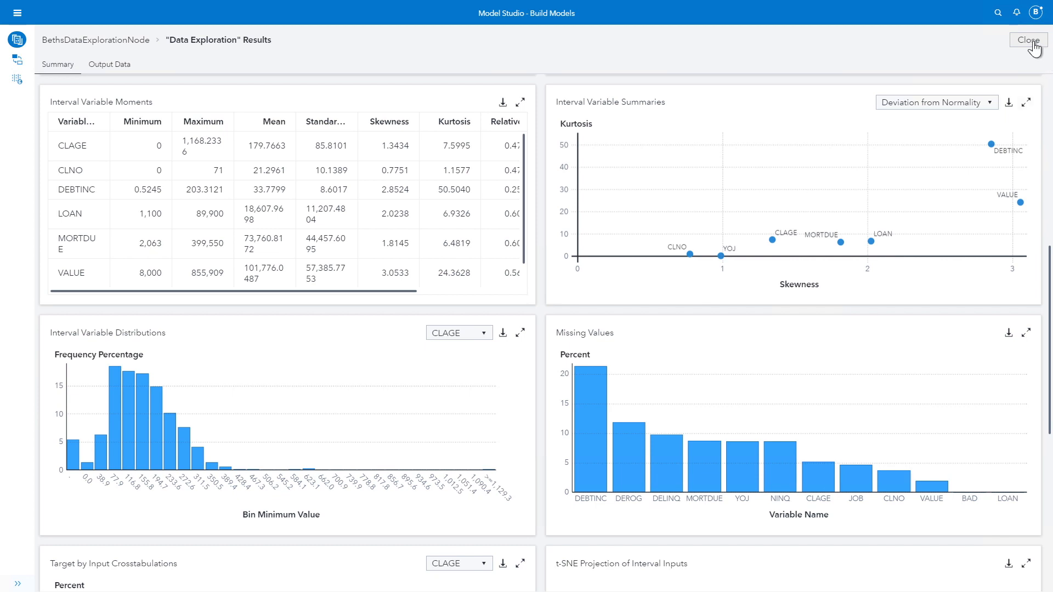
Step: Close the Data Exploration results to return to the pipeline diagram
left_click(1026, 40)
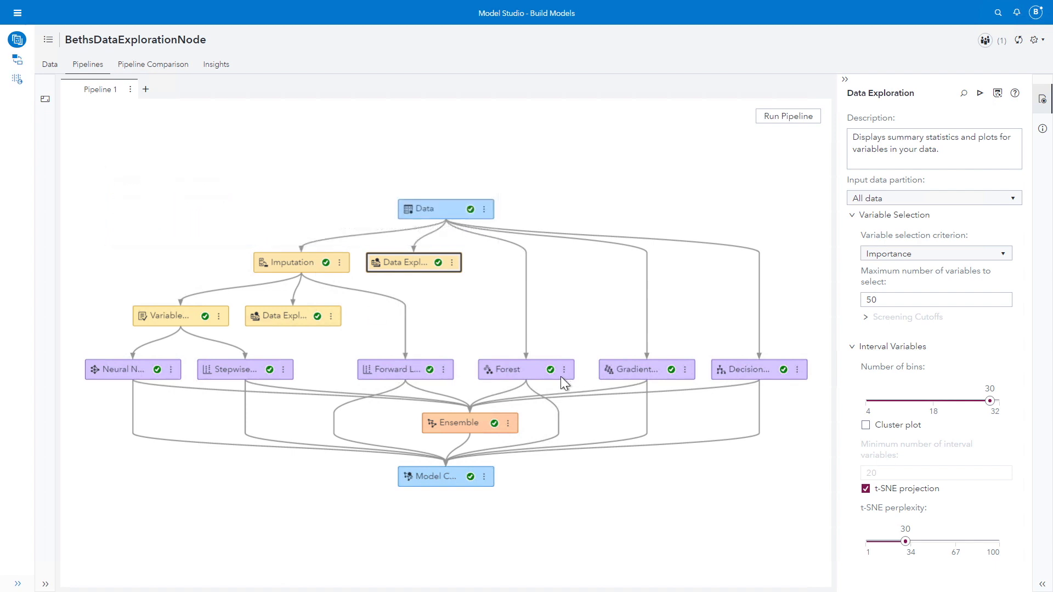
mouse_move(718, 399)
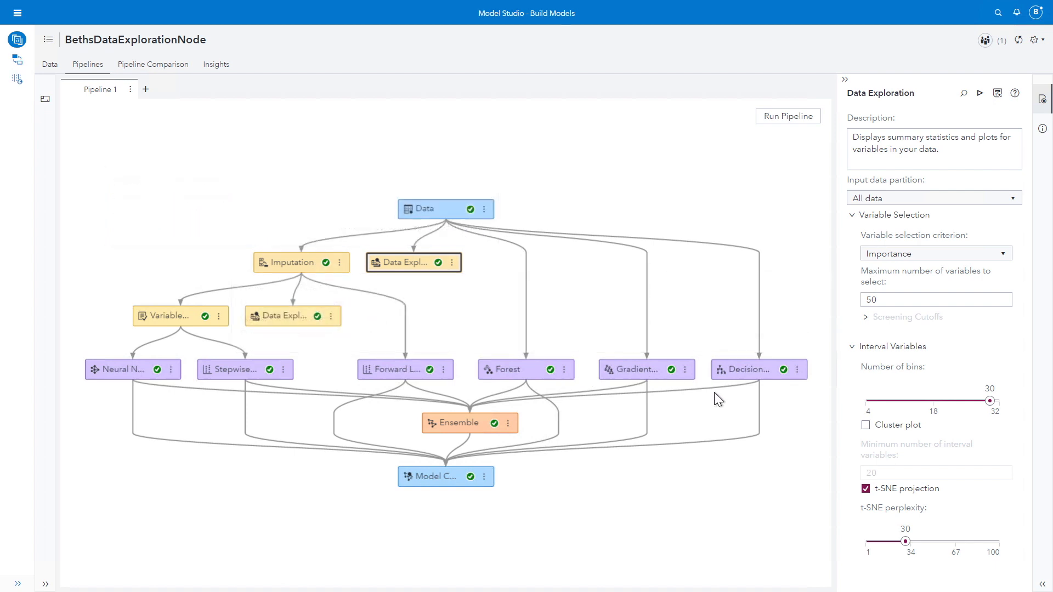
mouse_move(712, 414)
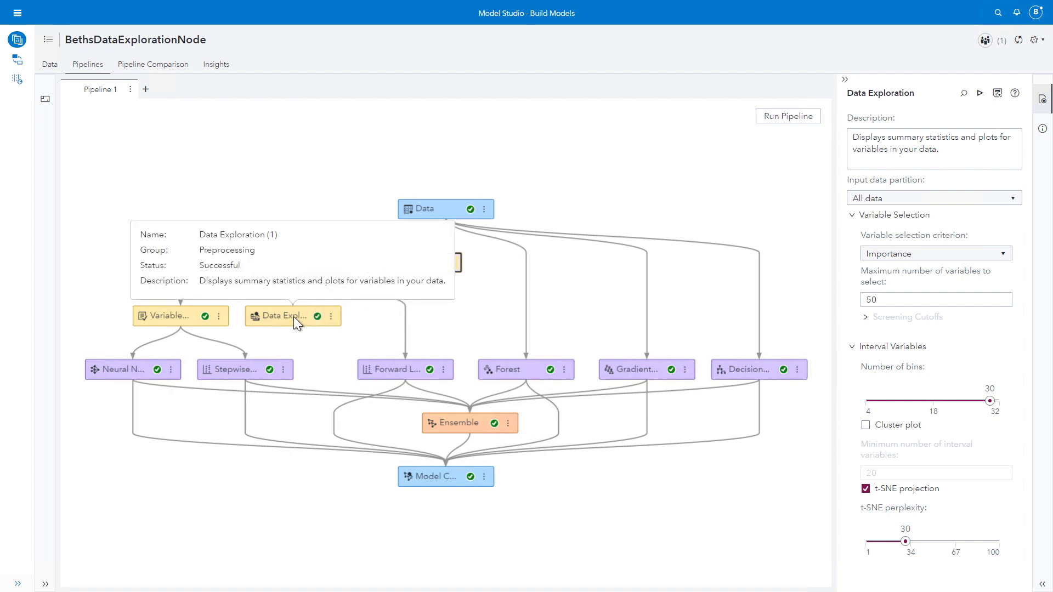
Step: Bring up the action menu of the post-imputation Data Exploration (1) node
right_click(282, 316)
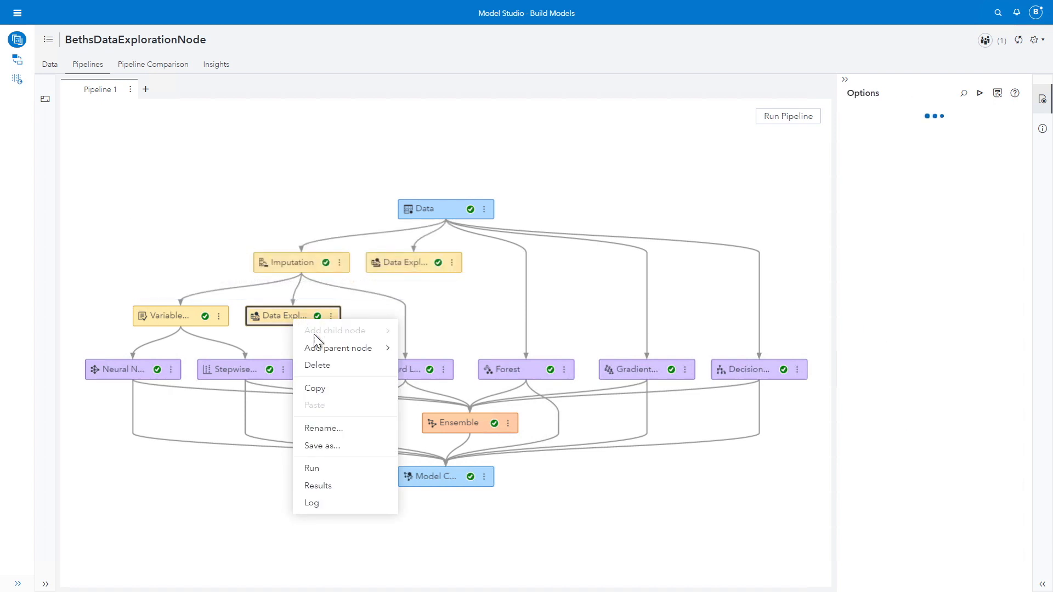
Step: Open the Data Exploration (1) results showing IMP_DELINQ as the most important input
left_click(318, 486)
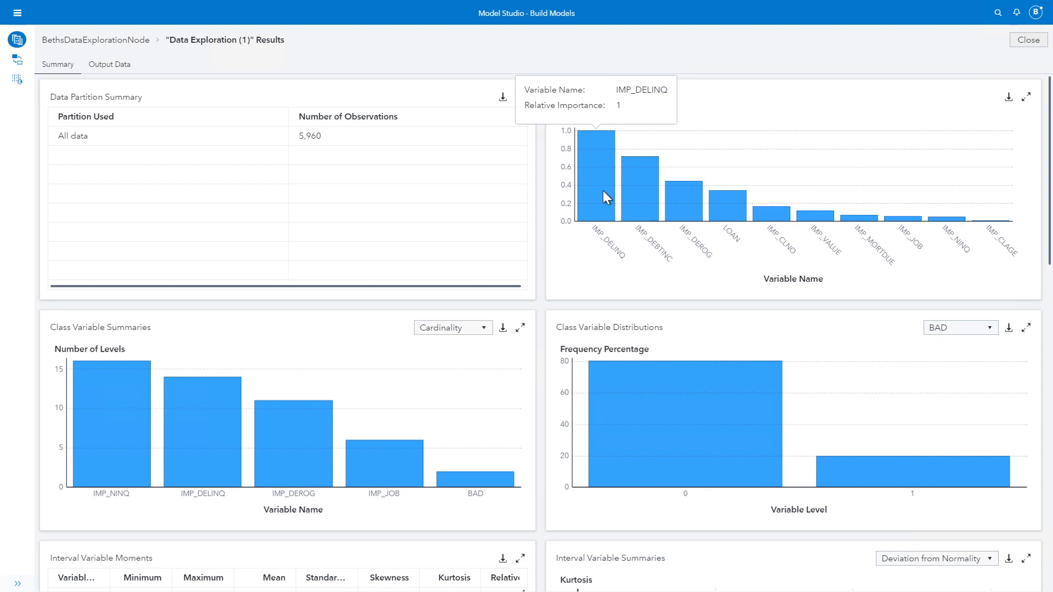
mouse_move(619, 198)
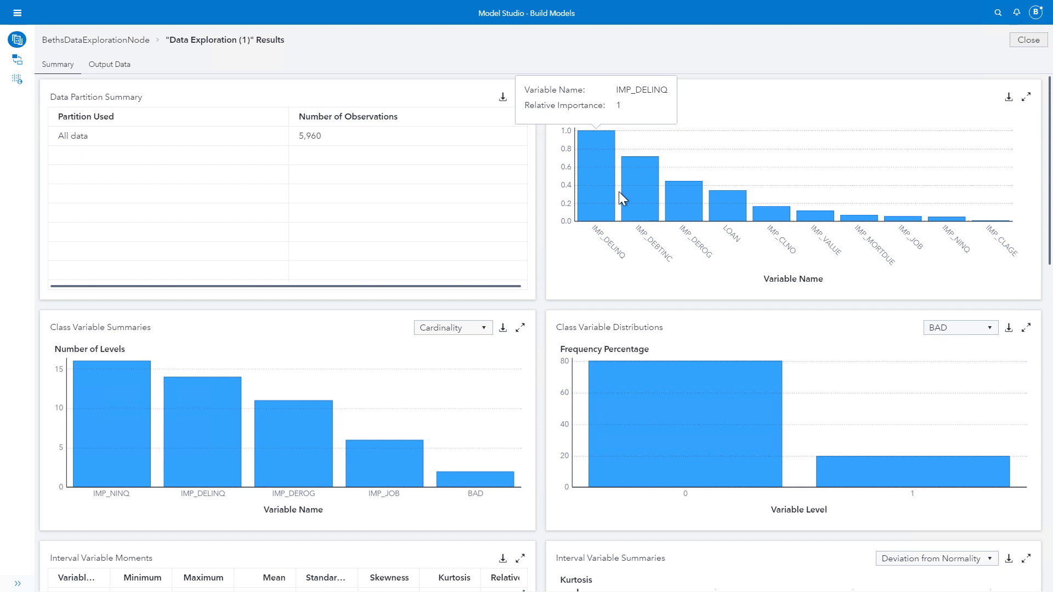
mouse_move(640, 202)
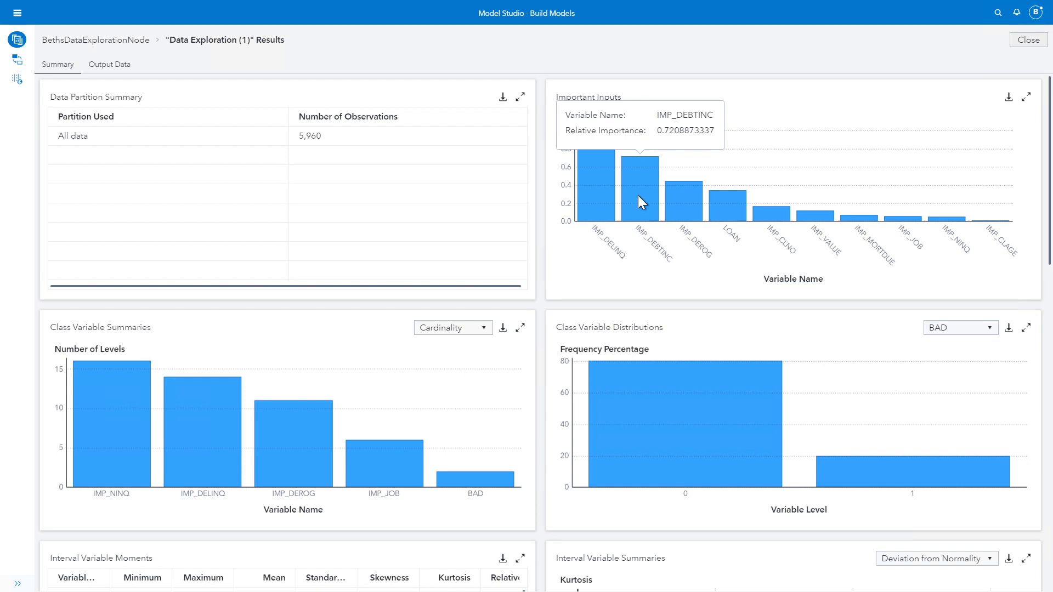
mouse_move(871, 190)
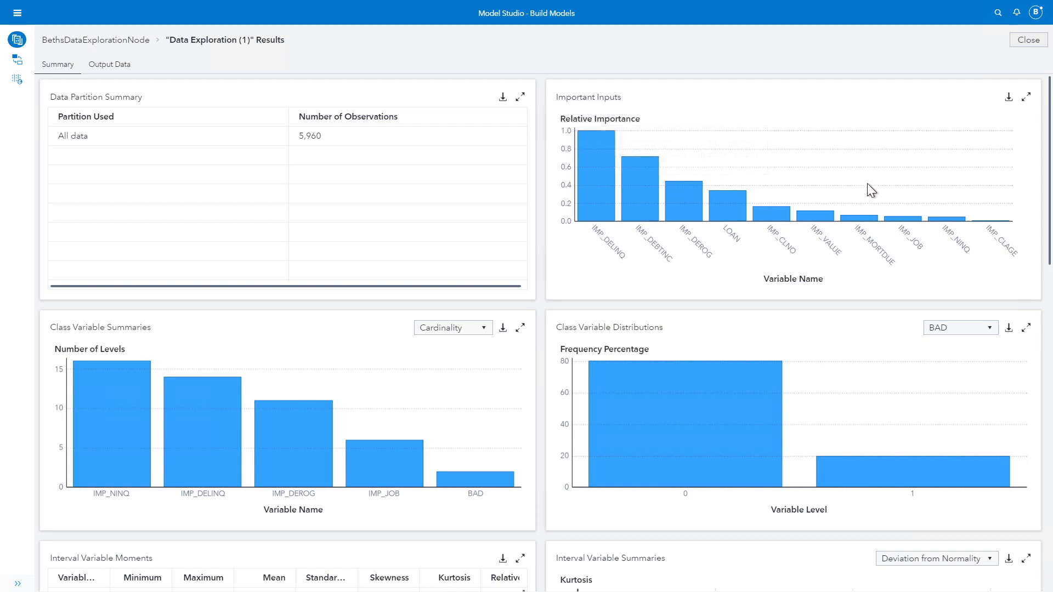
Step: Chart the IMP_DEBTINC interval distribution and review the crosstabulation, properties and TREESPLIT output below
scroll("down", 3)
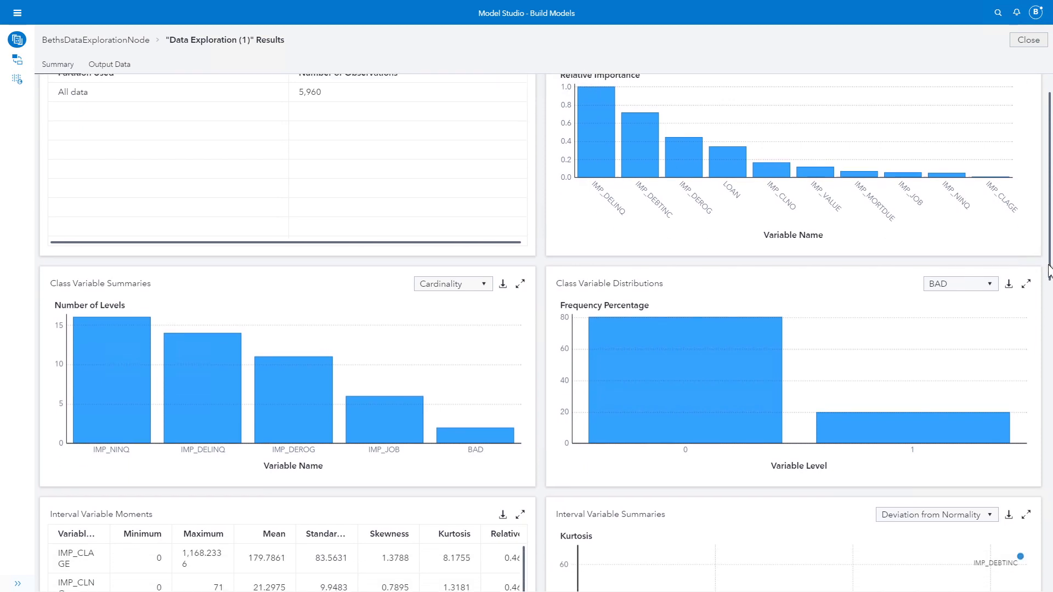
scroll("down", 3)
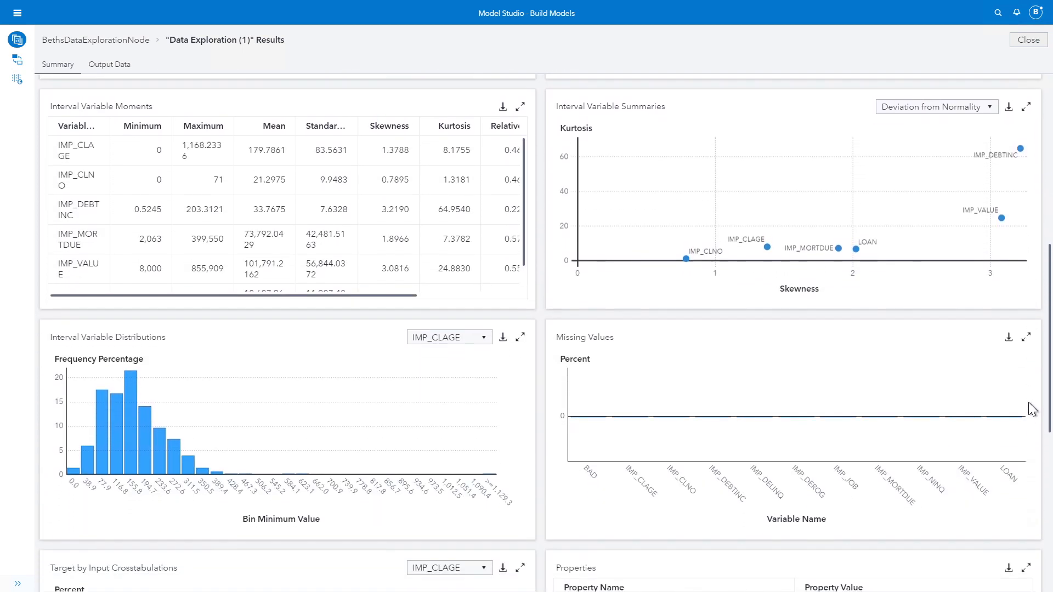
scroll("down", 3)
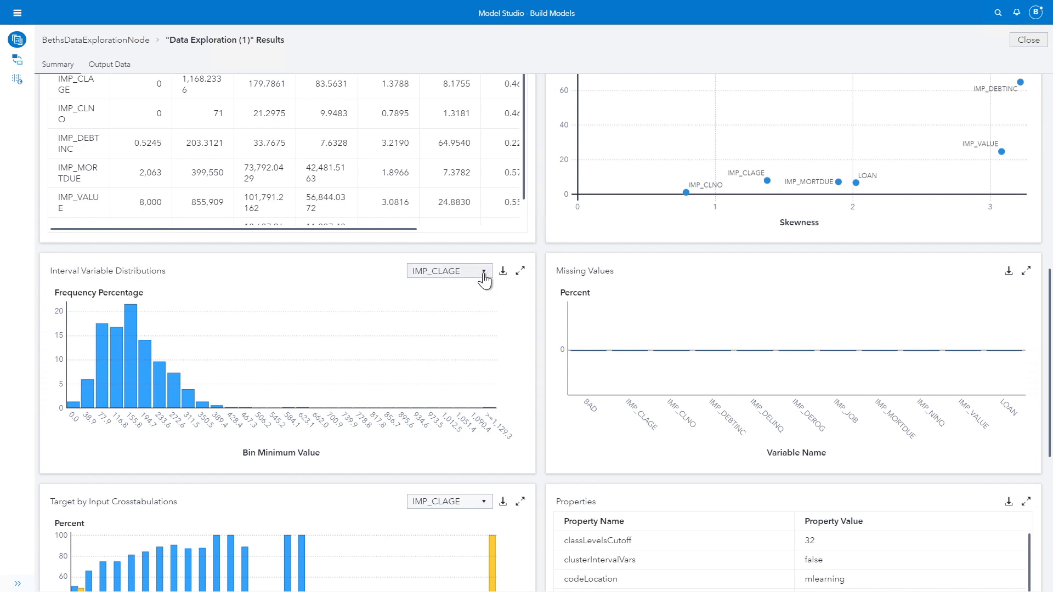
left_click(449, 316)
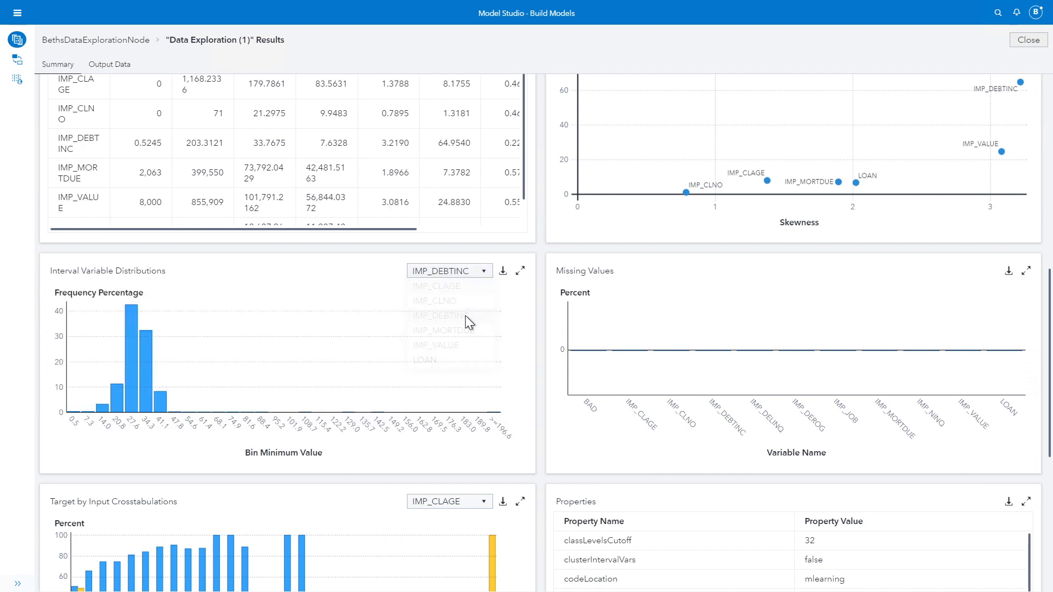
left_click(449, 271)
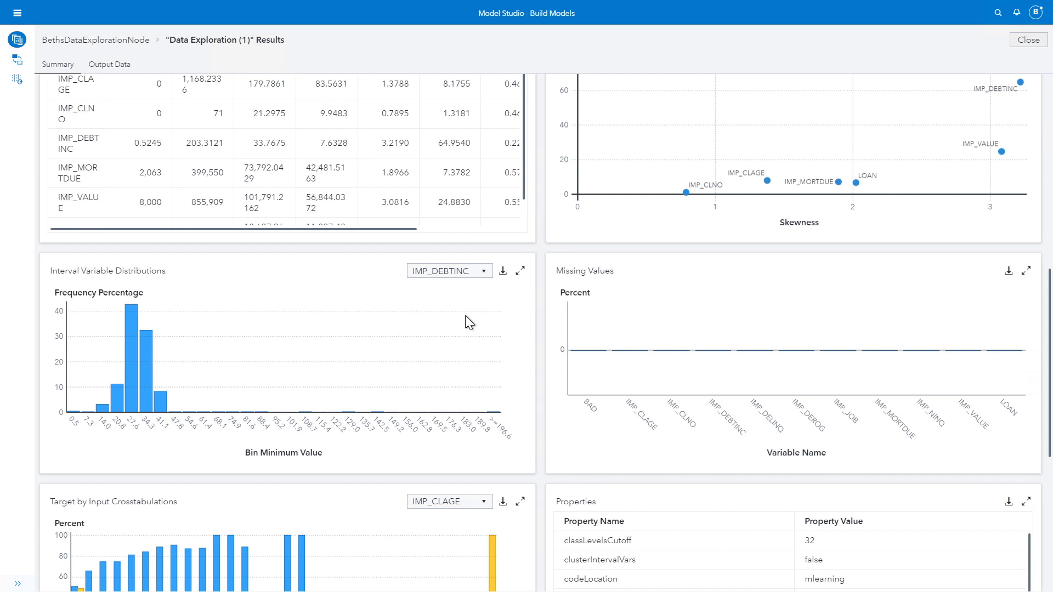
mouse_move(411, 307)
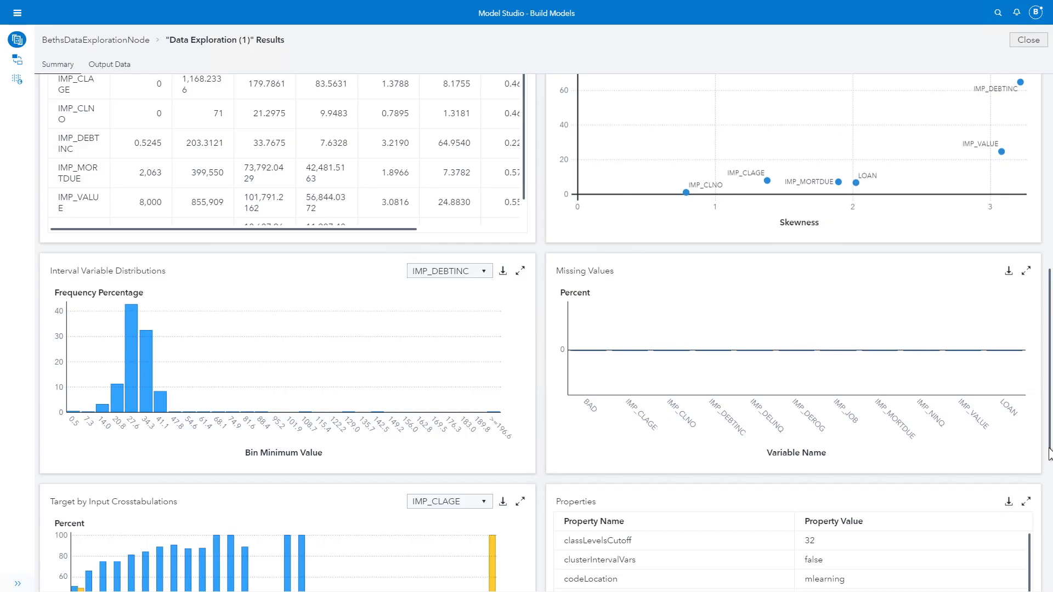
scroll("down", 3)
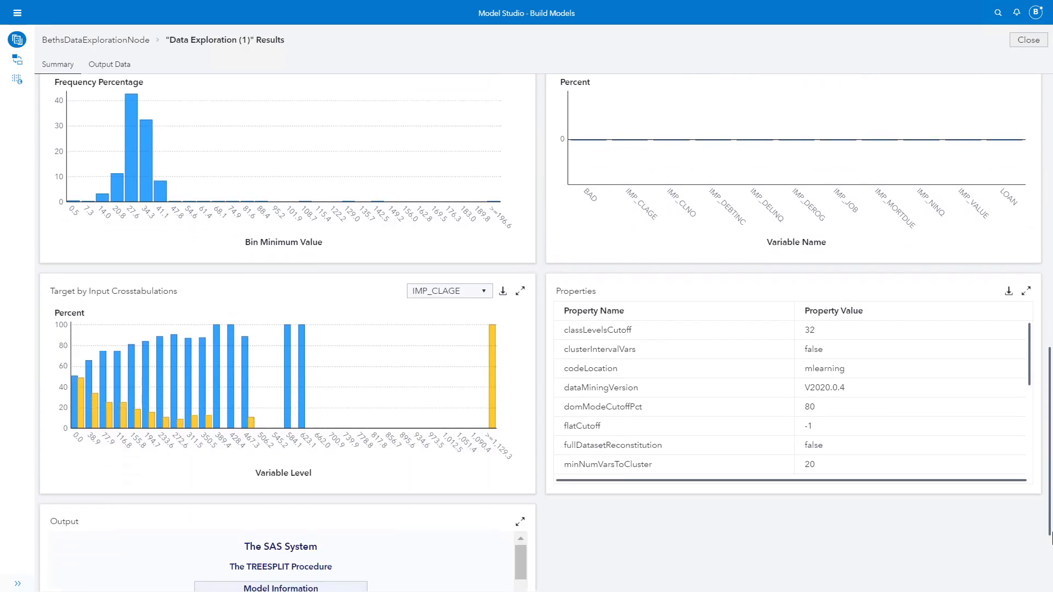
scroll("down", 3)
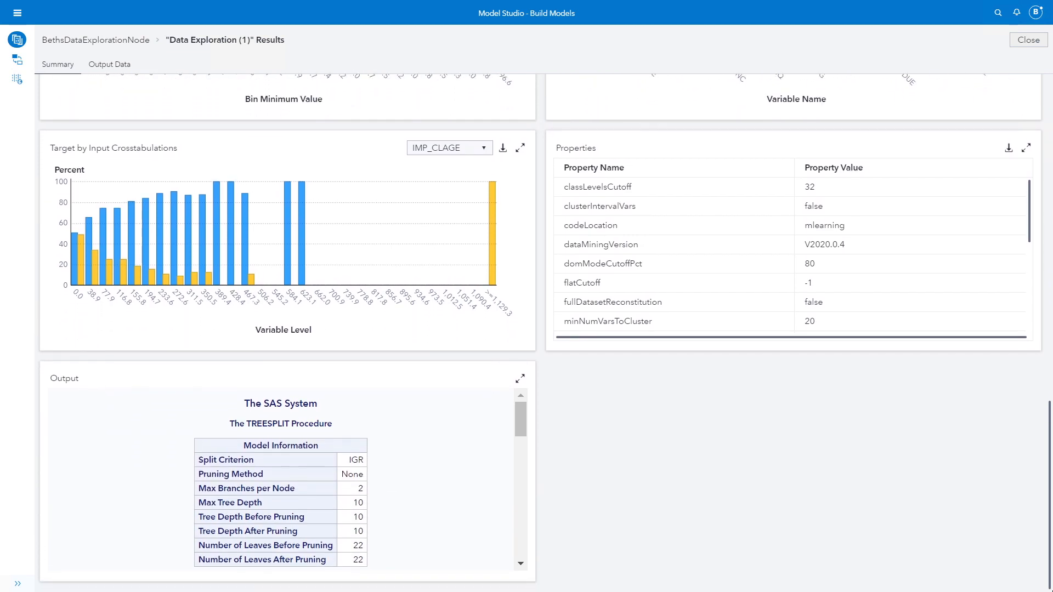
mouse_move(796, 566)
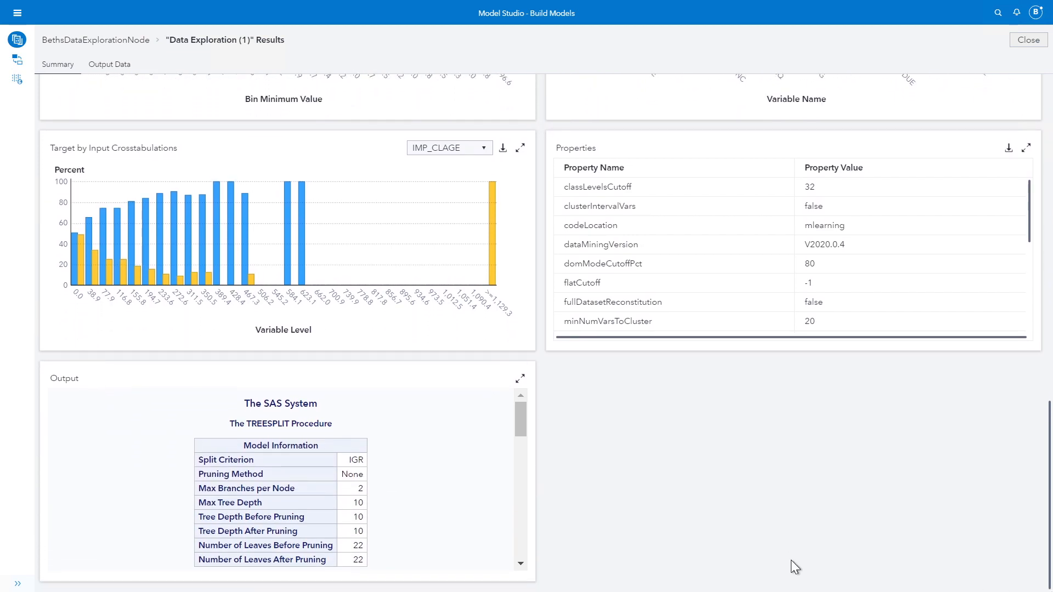
Step: Switch the enlarged Target by Input Crosstabulations chart from IMP_CLAGE to IMP_DELINQ against BAD
left_click(519, 149)
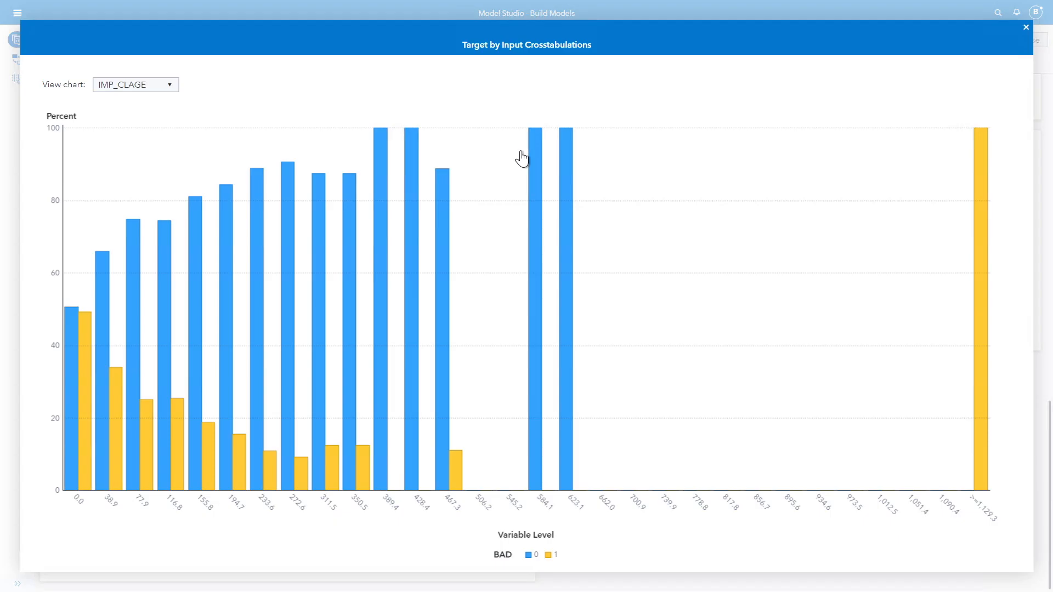
left_click(134, 85)
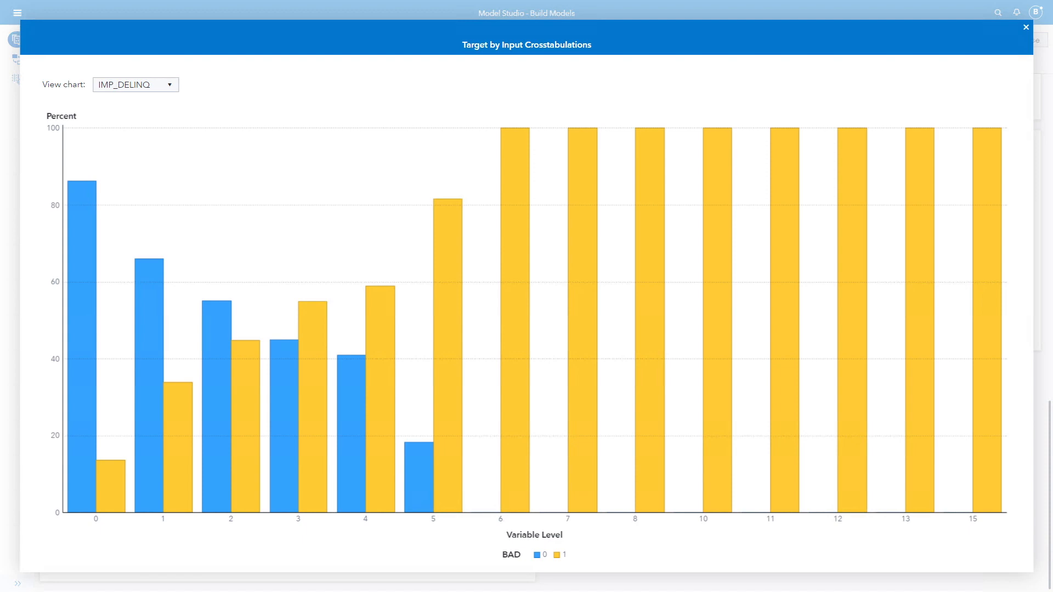
mouse_move(165, 497)
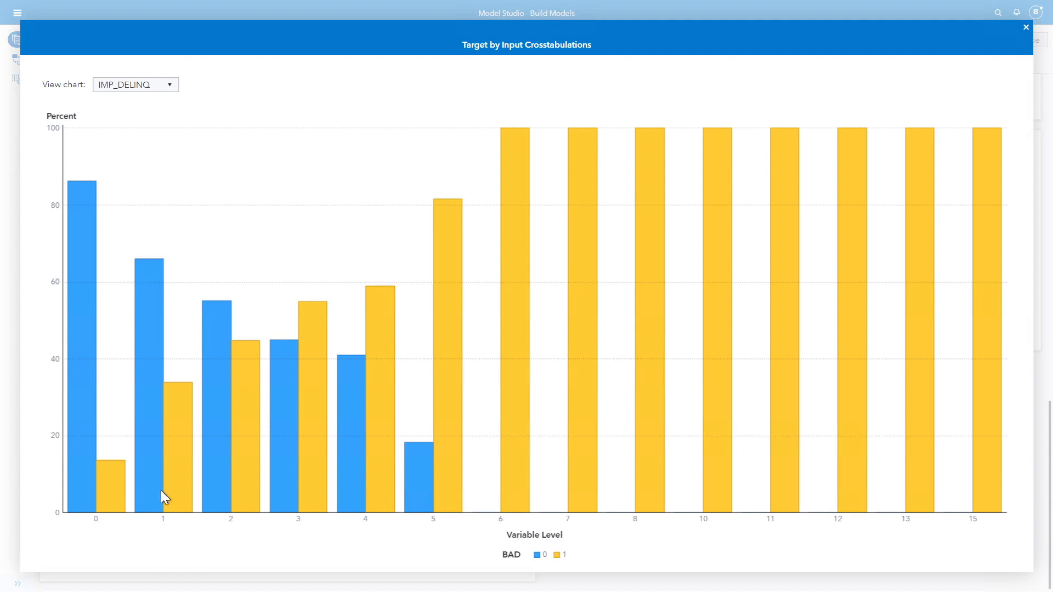
mouse_move(168, 537)
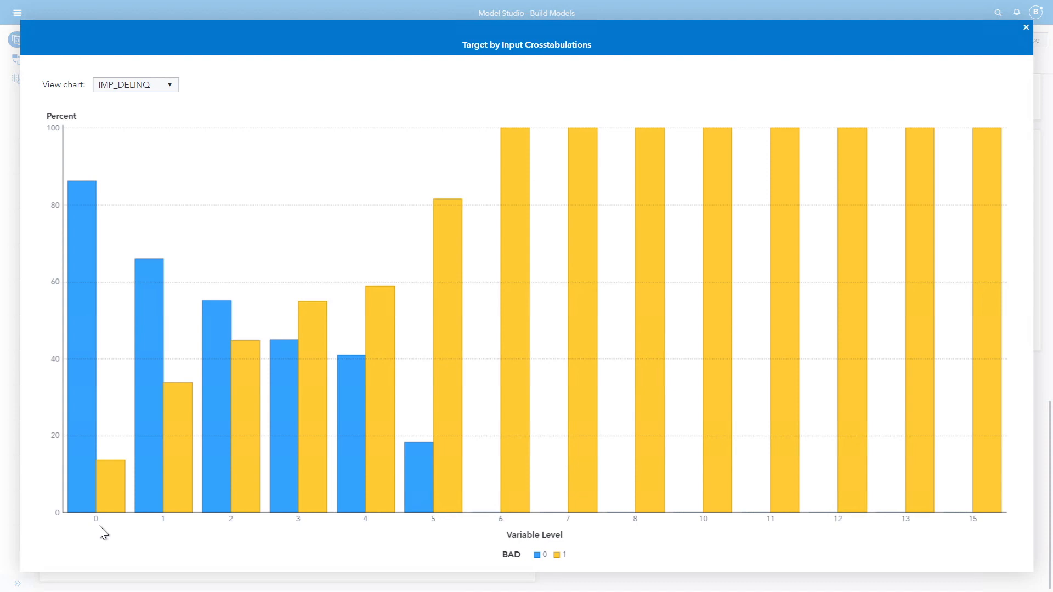
mouse_move(88, 529)
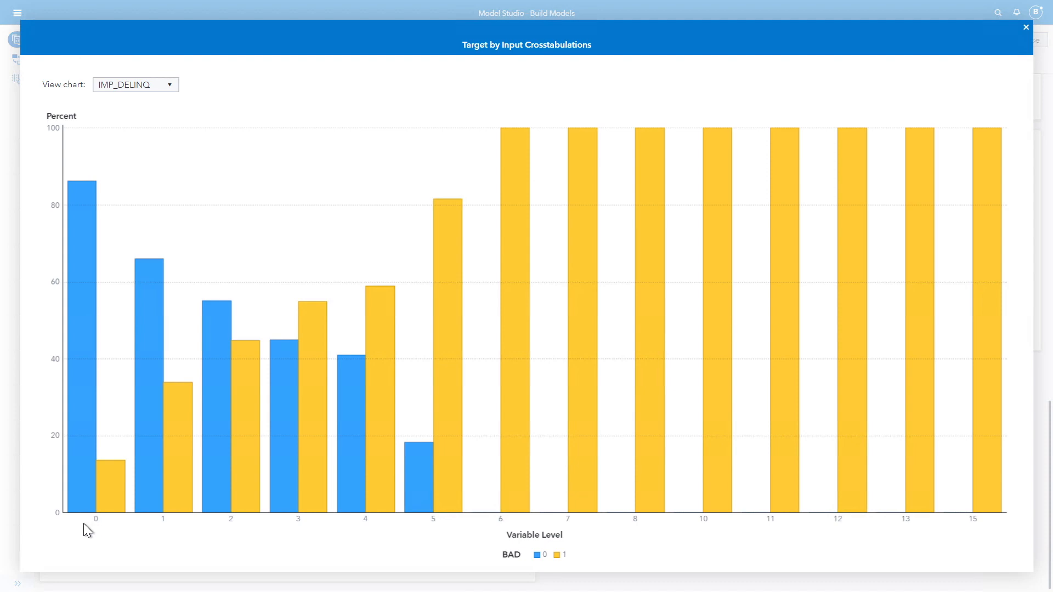
mouse_move(82, 357)
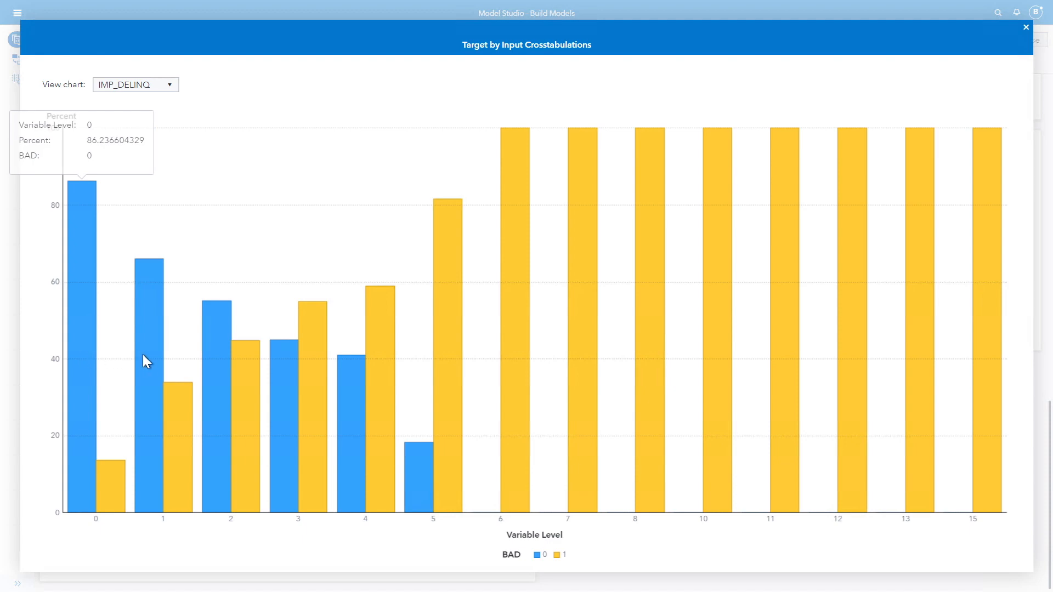
mouse_move(423, 494)
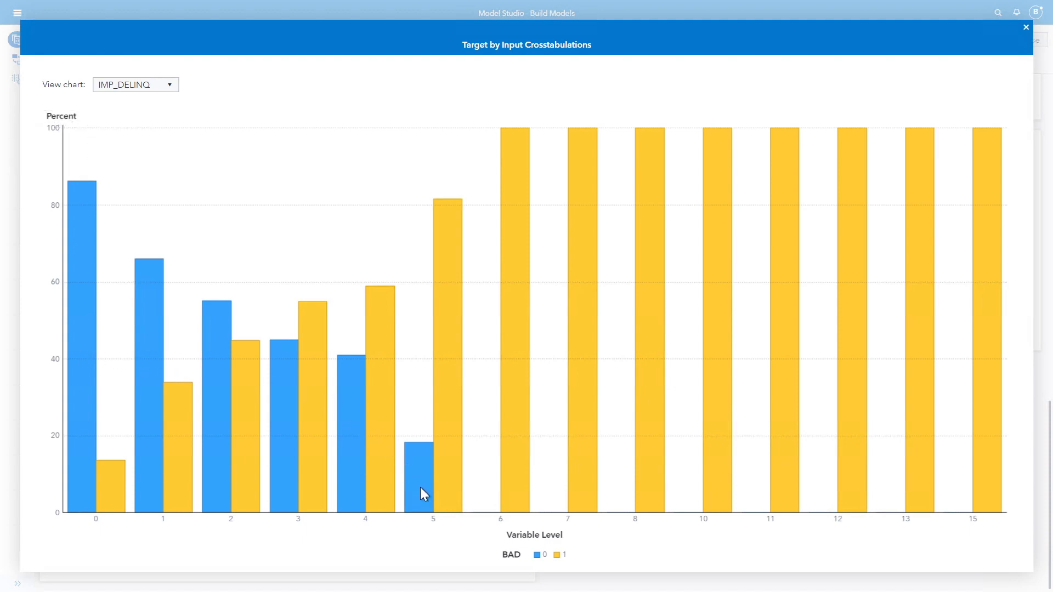
mouse_move(421, 463)
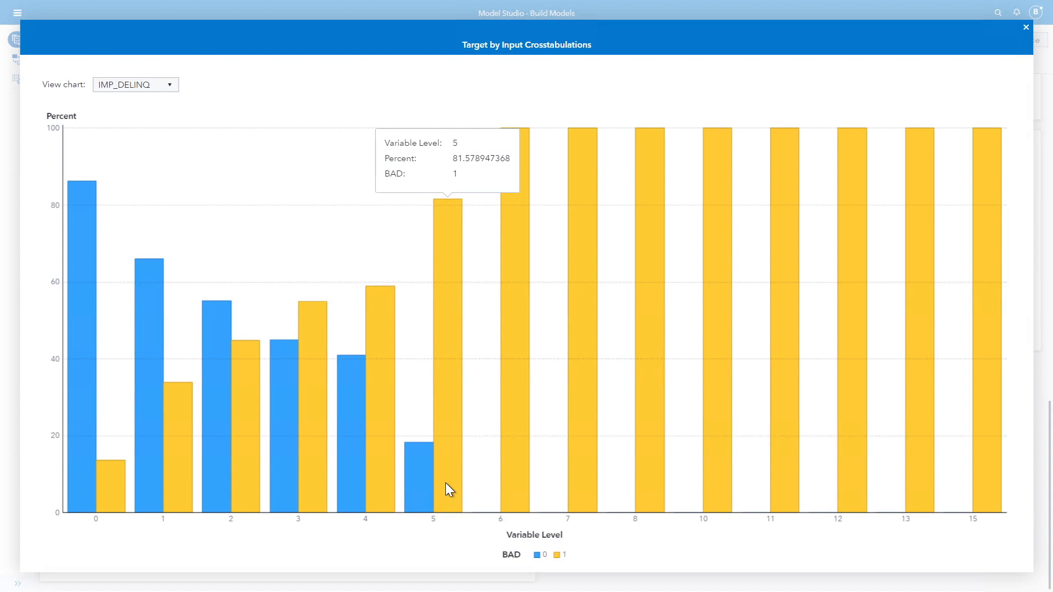
Step: Close the enlarged IMP_DELINQ crosstabulation and begin enlarging the Output report
left_click(1025, 26)
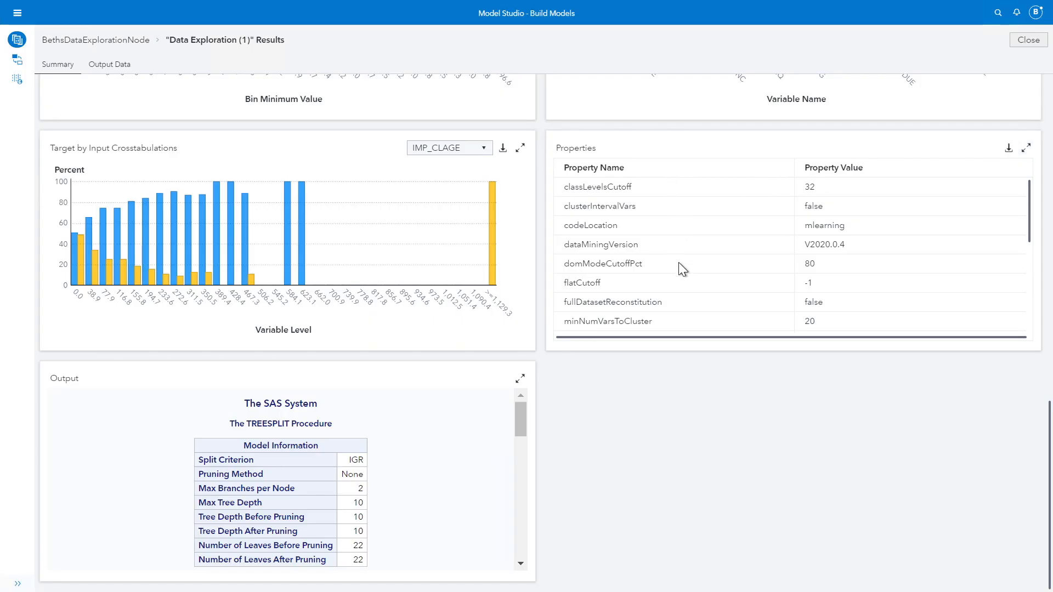
mouse_move(825, 262)
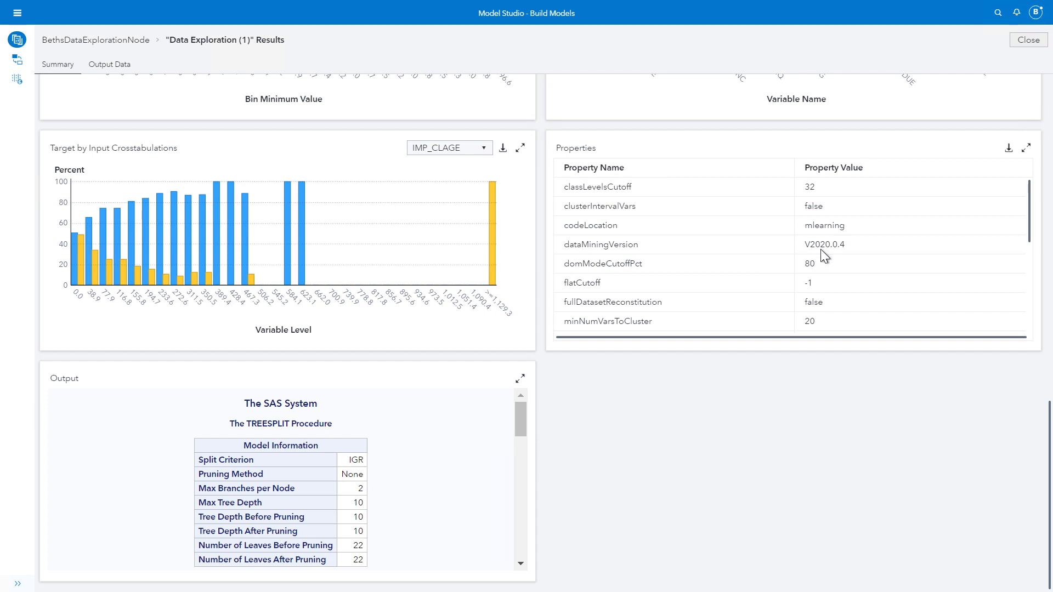
mouse_move(840, 258)
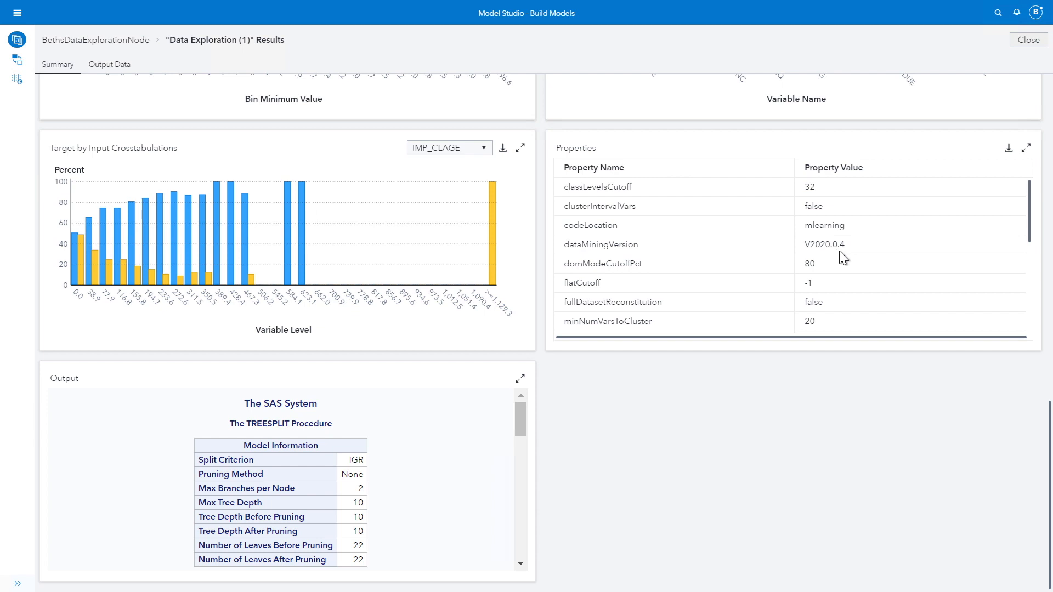
mouse_move(520, 378)
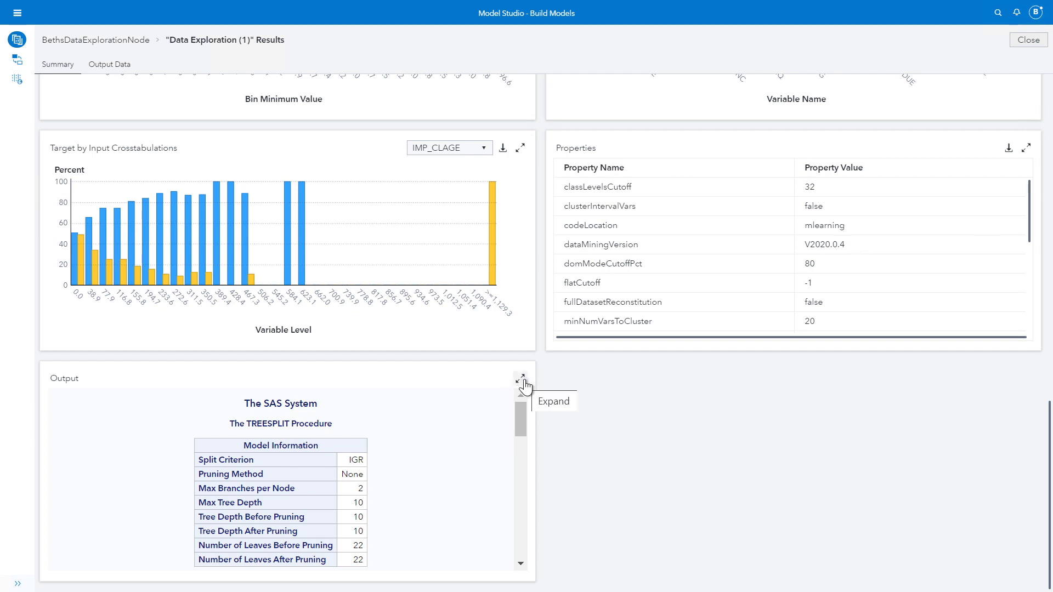
left_click(520, 378)
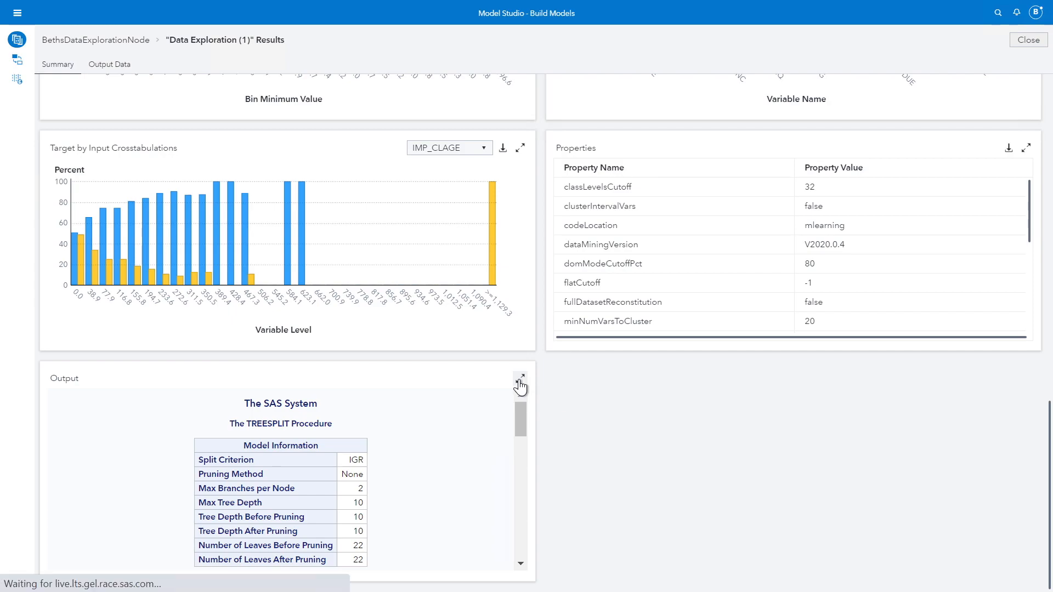
Step: View the TREESPLIT output full size down to the Missing Values table showing zero missing
left_click(520, 375)
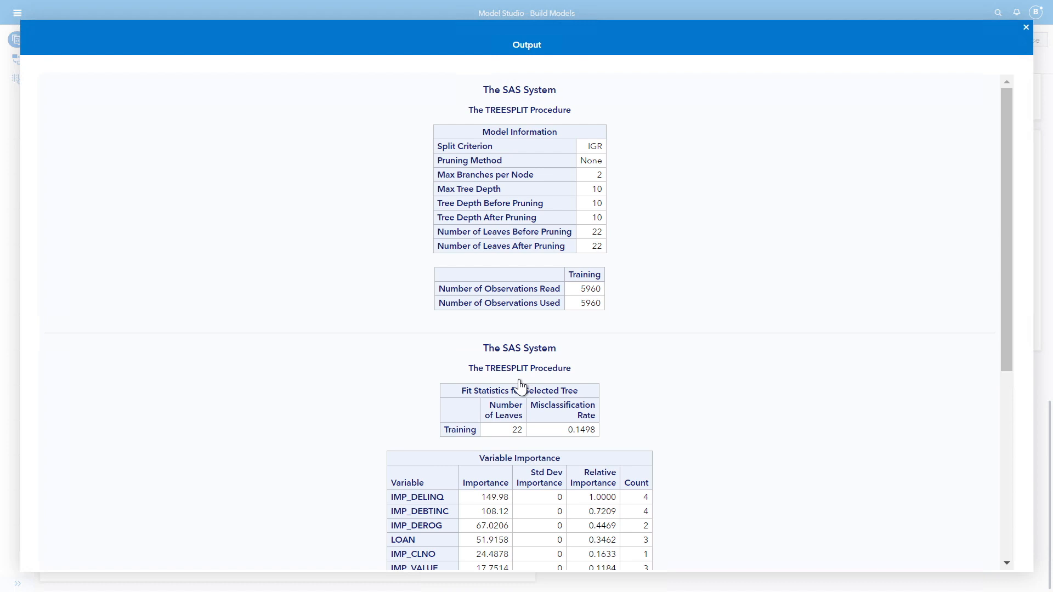
mouse_move(754, 352)
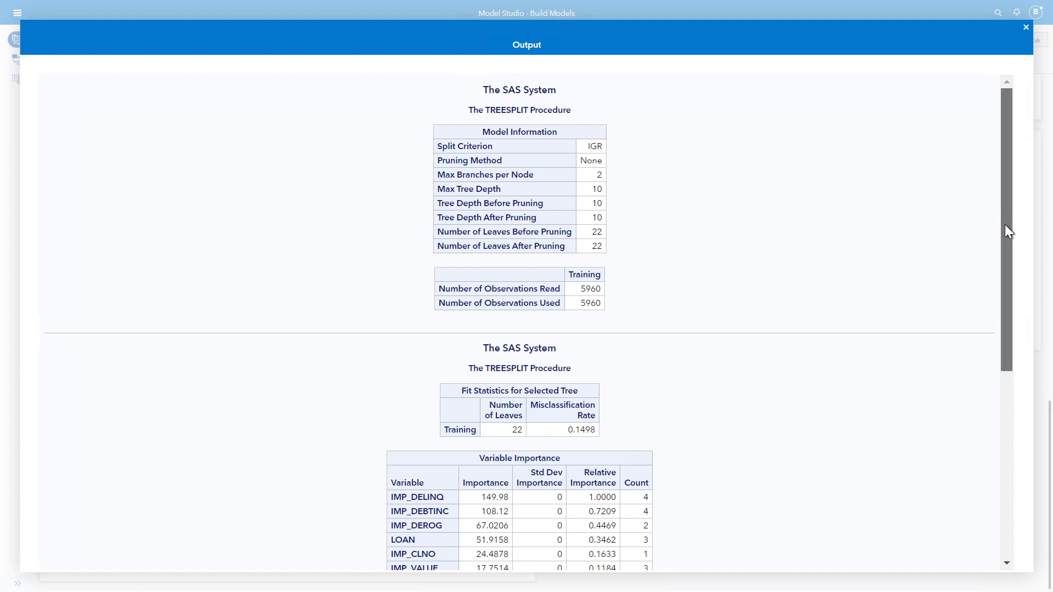
scroll("down", 3)
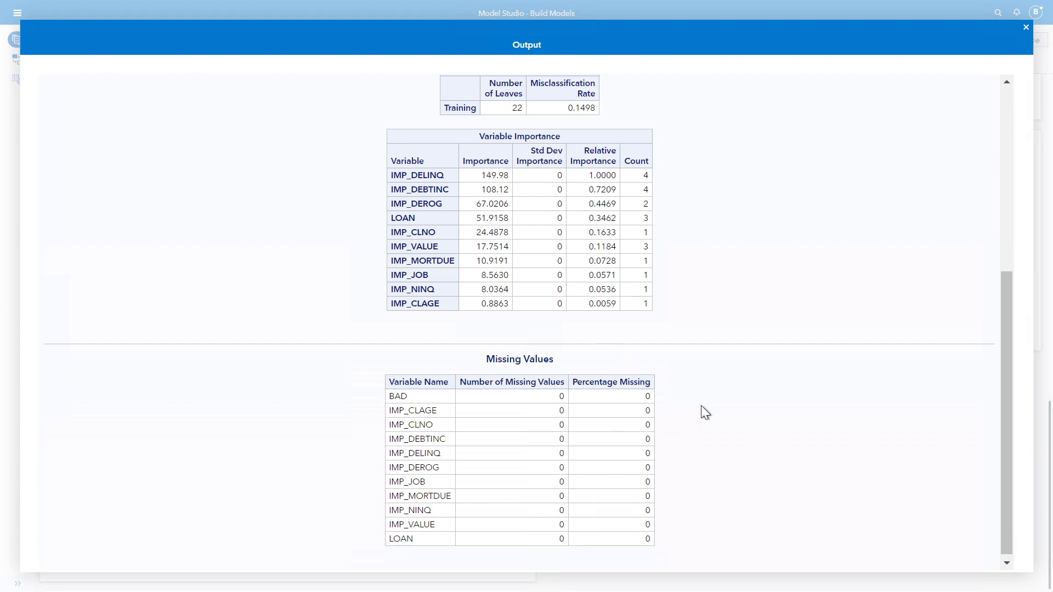
mouse_move(711, 401)
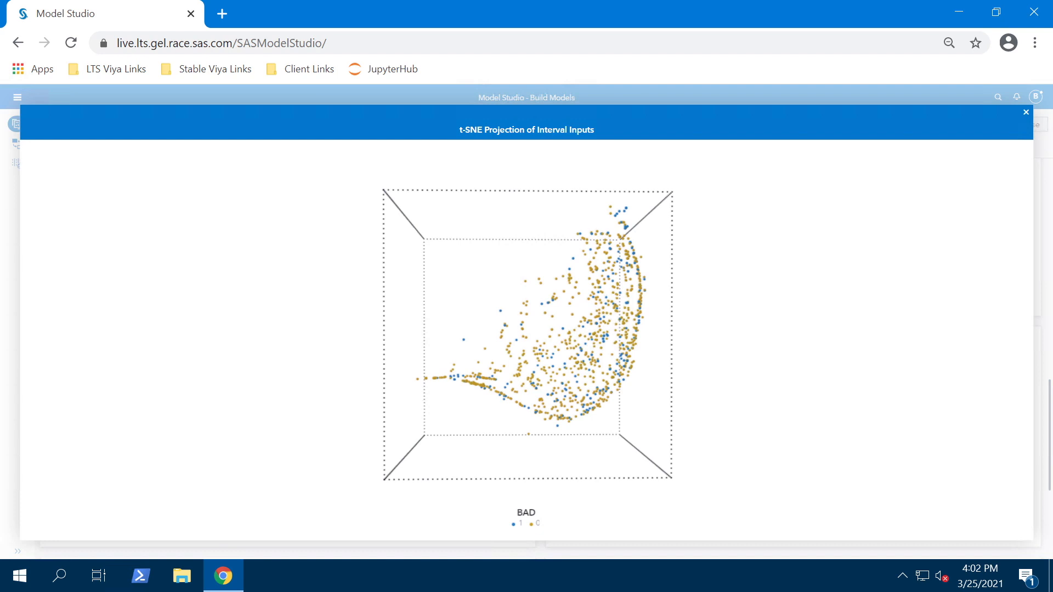
mouse_move(579, 489)
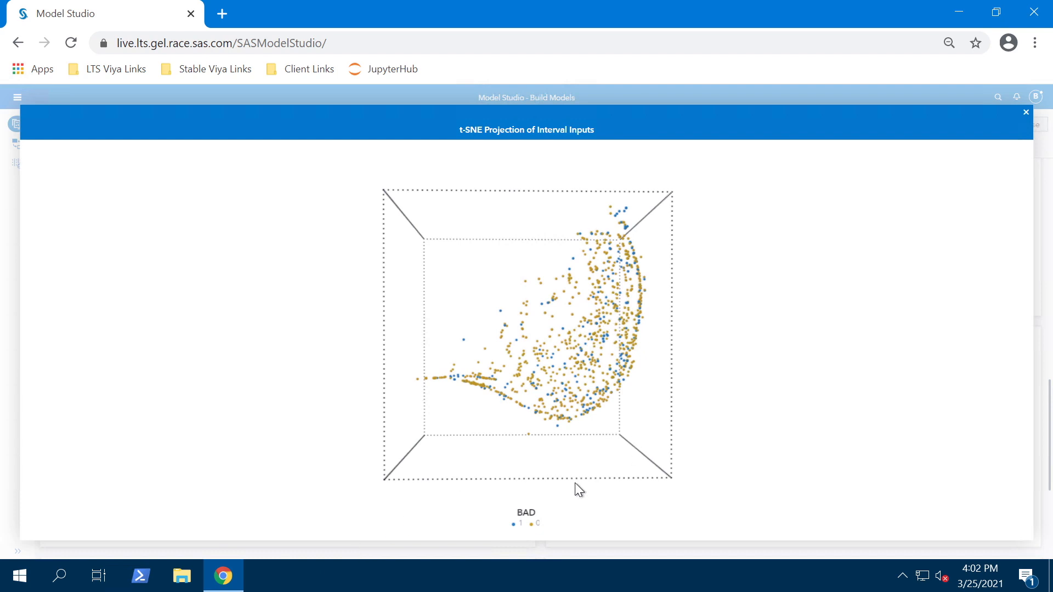
mouse_move(517, 534)
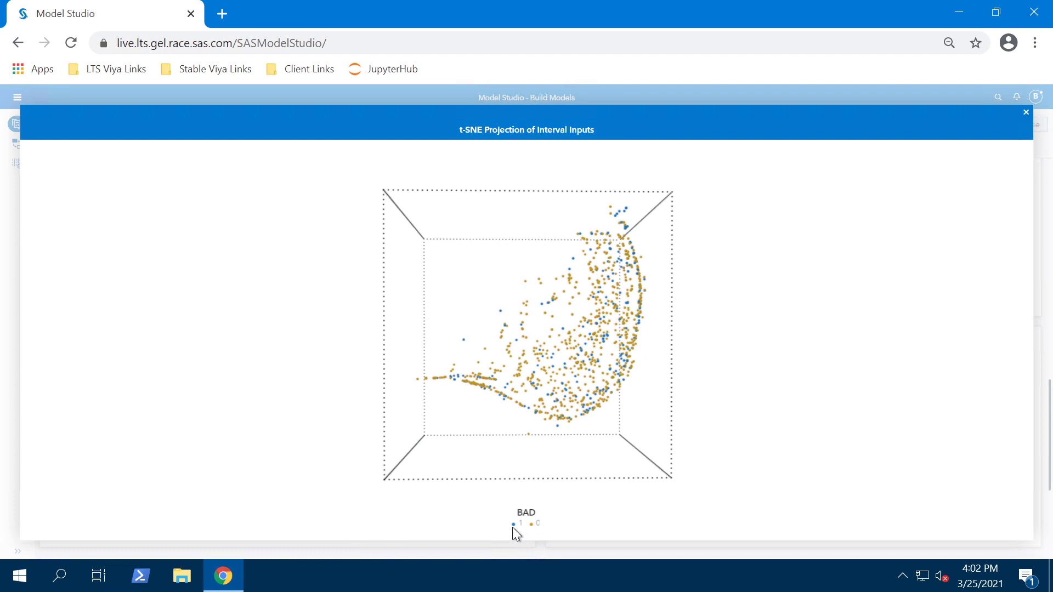
mouse_move(522, 533)
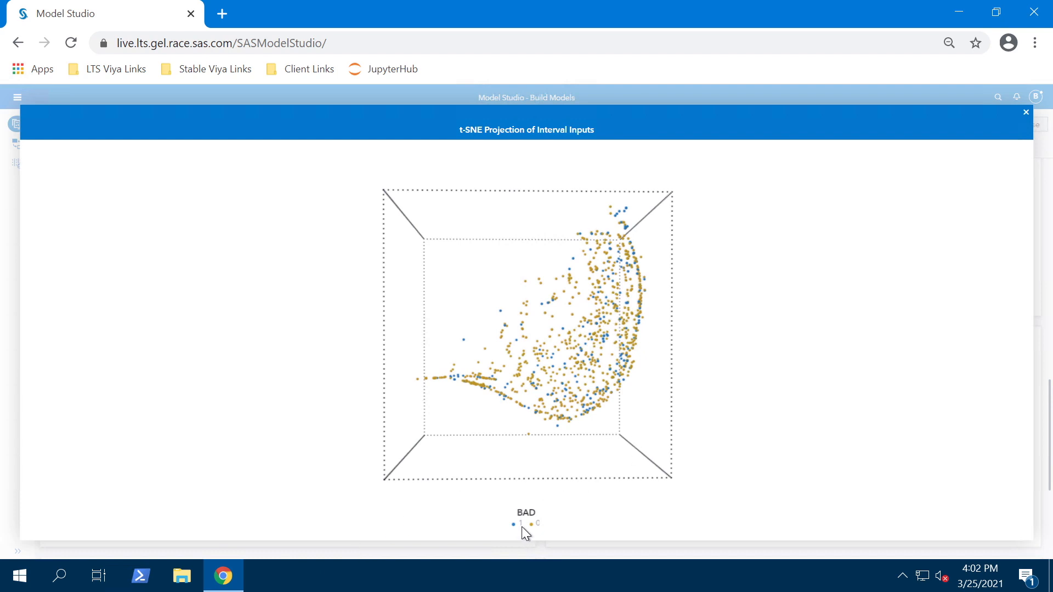
mouse_move(537, 533)
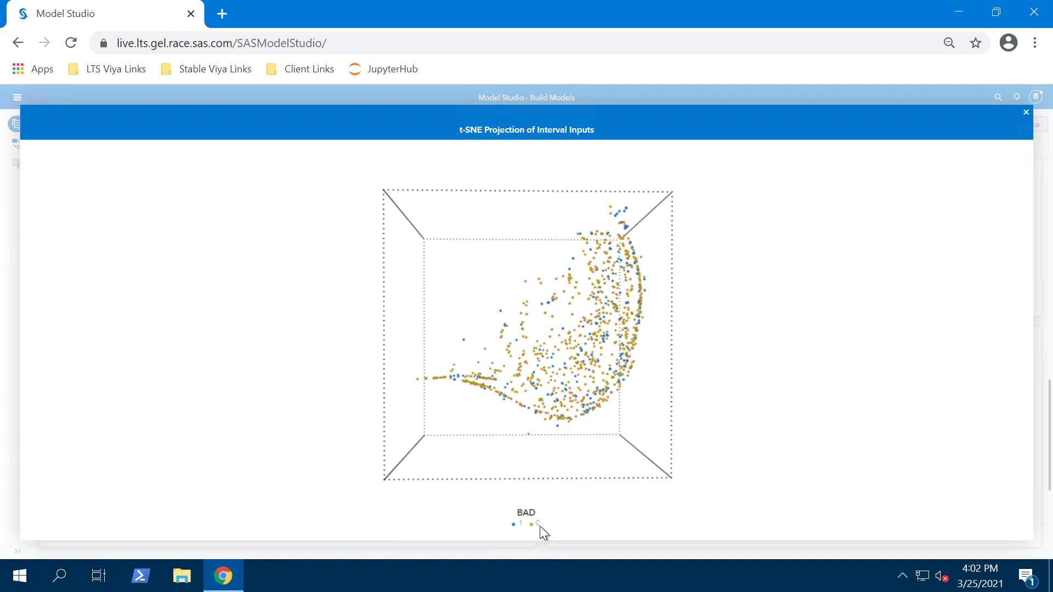
mouse_move(493, 450)
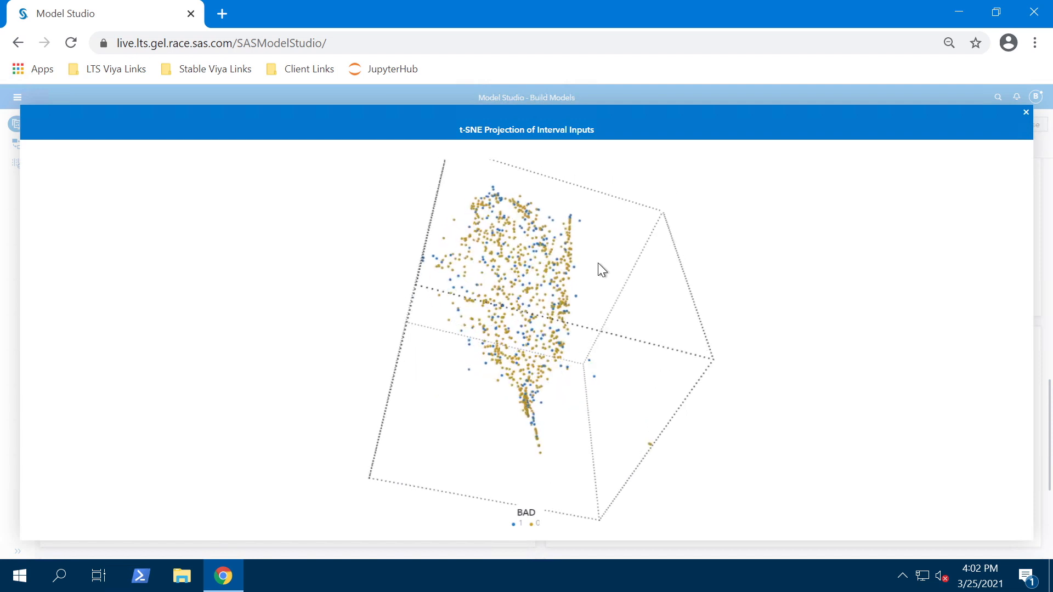
Step: Rotate the 3D t-SNE point cloud through several angles, then close the enlarged projection
left_click_drag(601, 269, 570, 342)
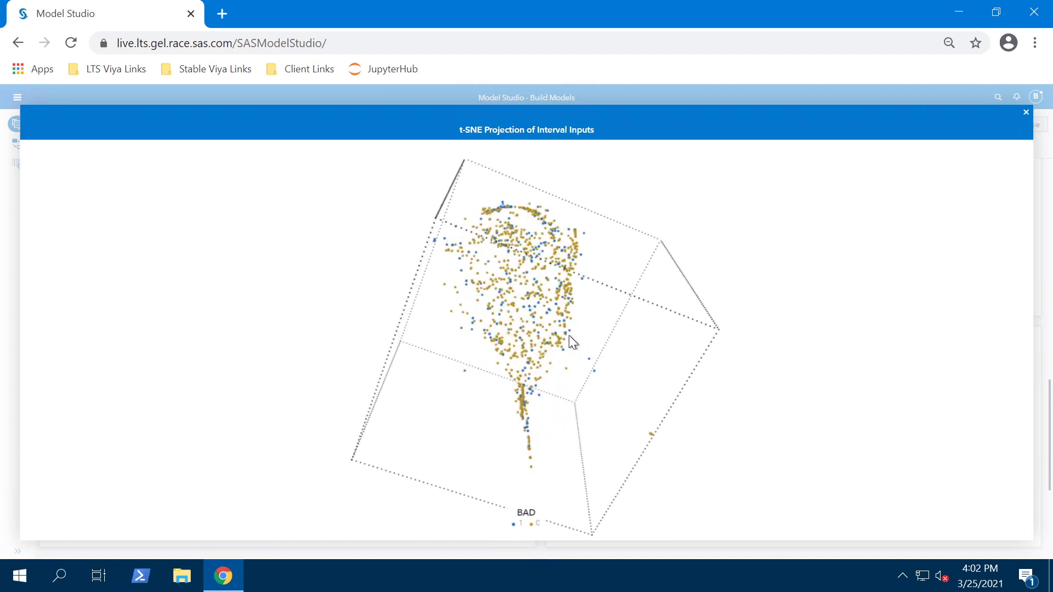
left_click_drag(571, 342, 635, 423)
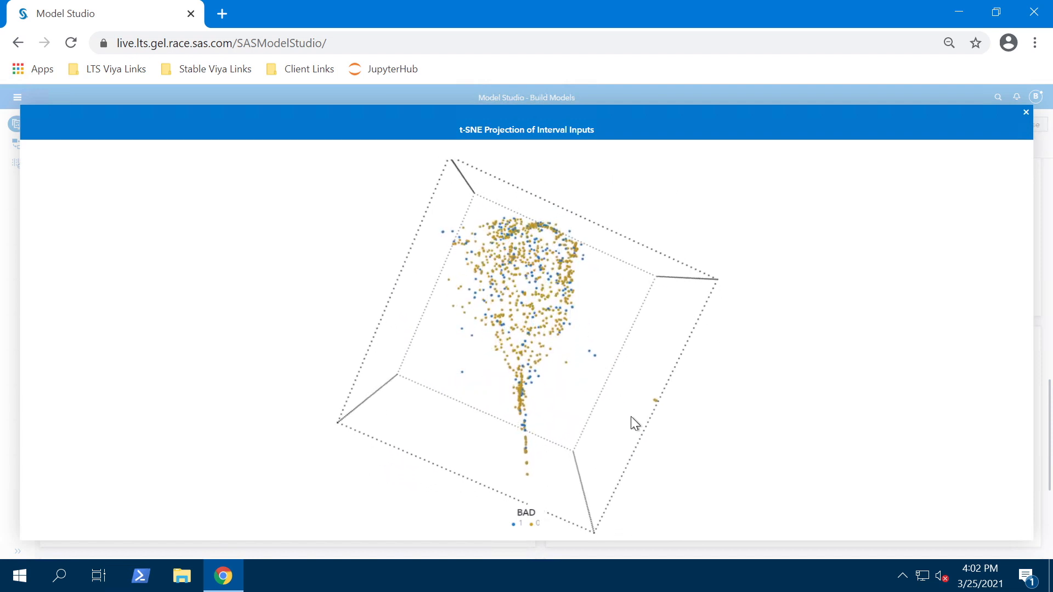
left_click_drag(635, 424, 408, 385)
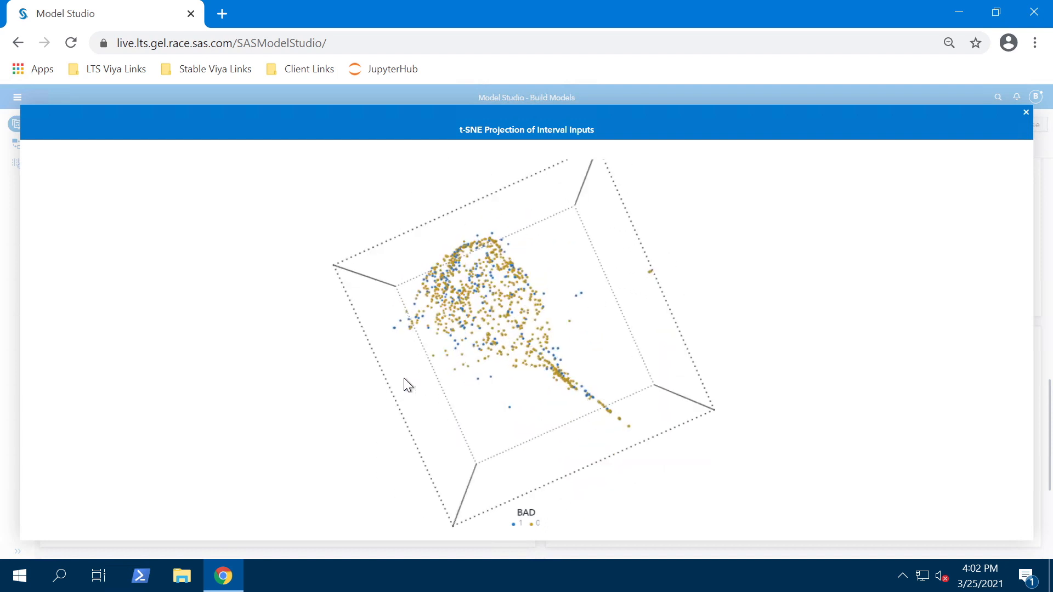
left_click_drag(406, 385, 507, 389)
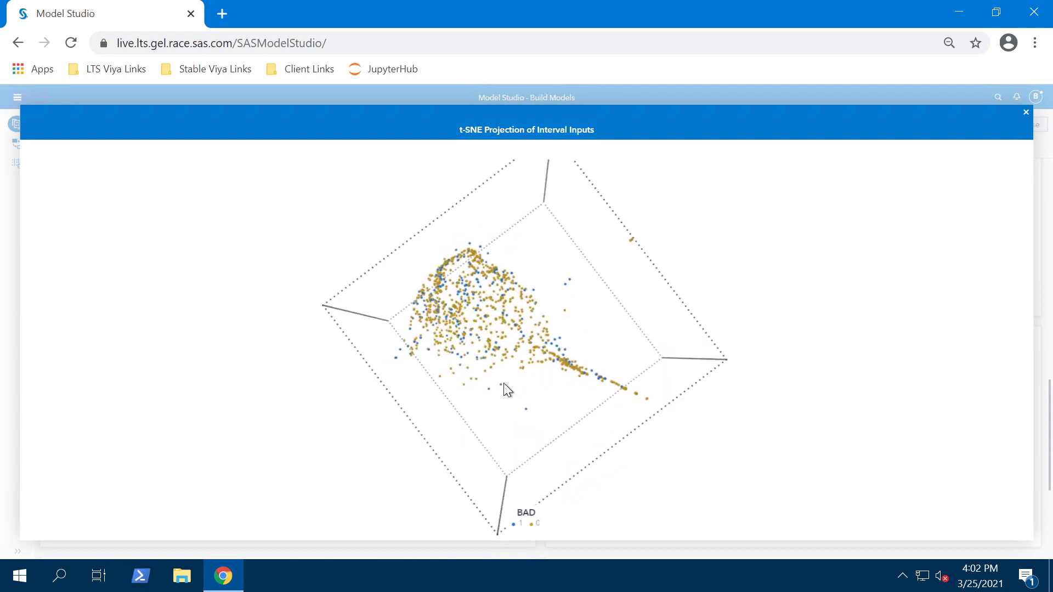
left_click_drag(507, 389, 588, 298)
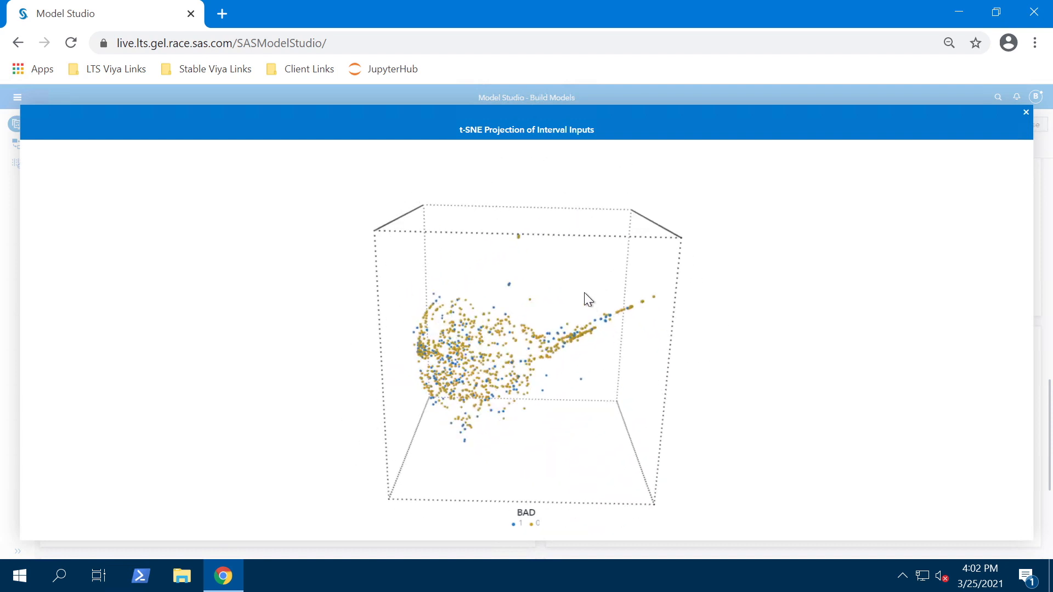
left_click(1025, 112)
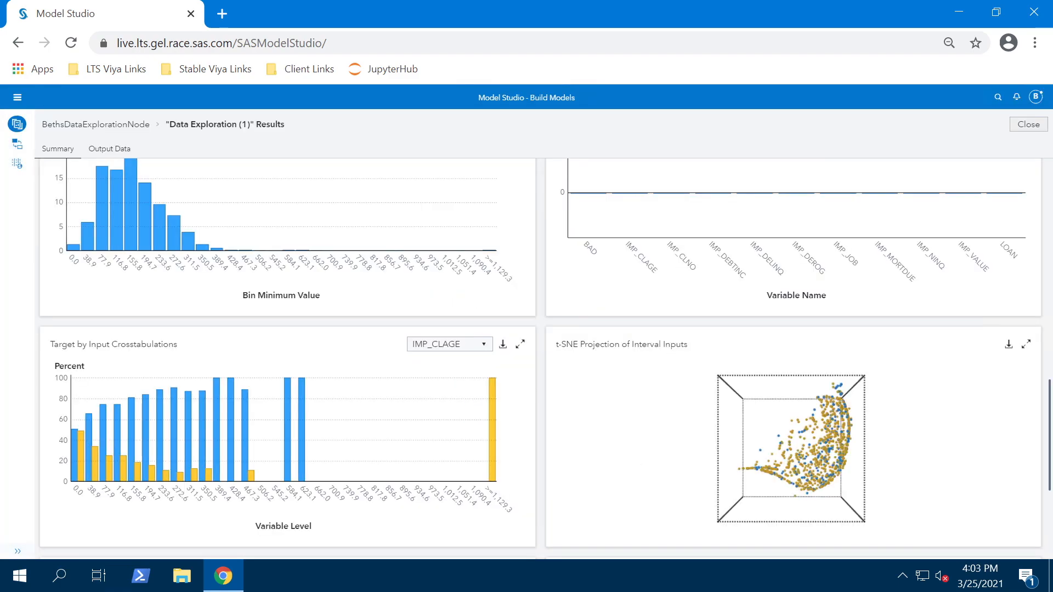